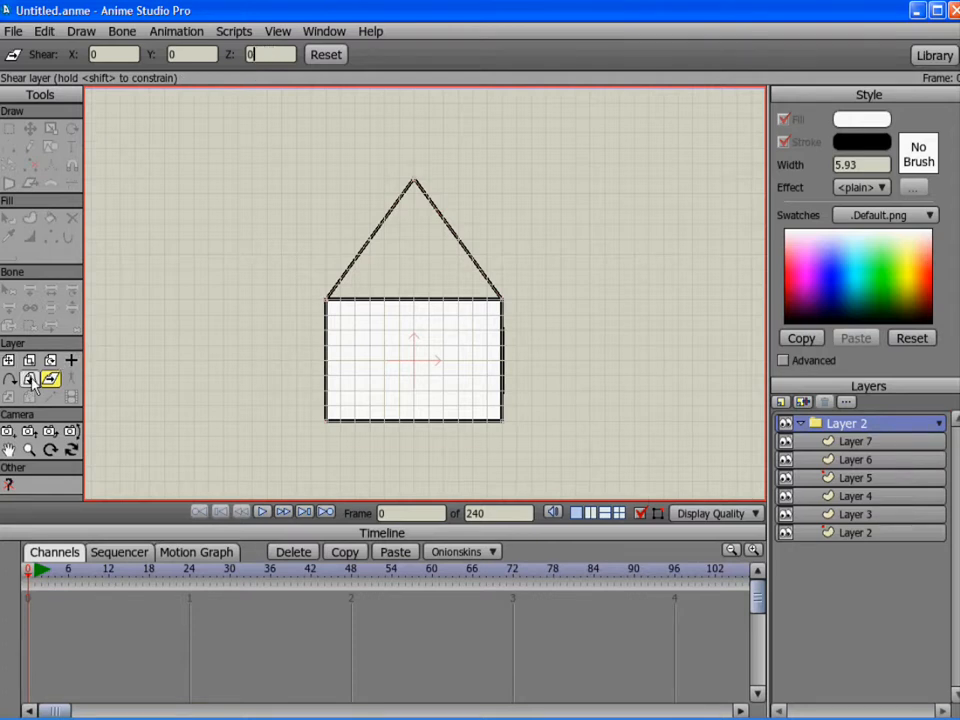
- Rotate the house group in 3D by -19, then reset its rotation
left_click(29, 378)
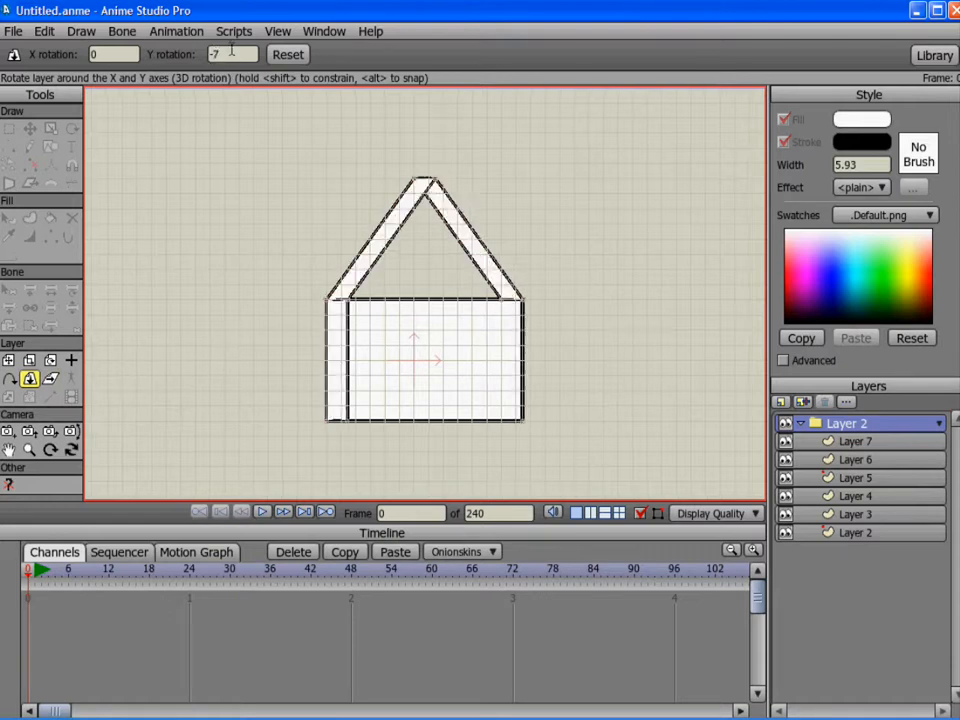
type("-19")
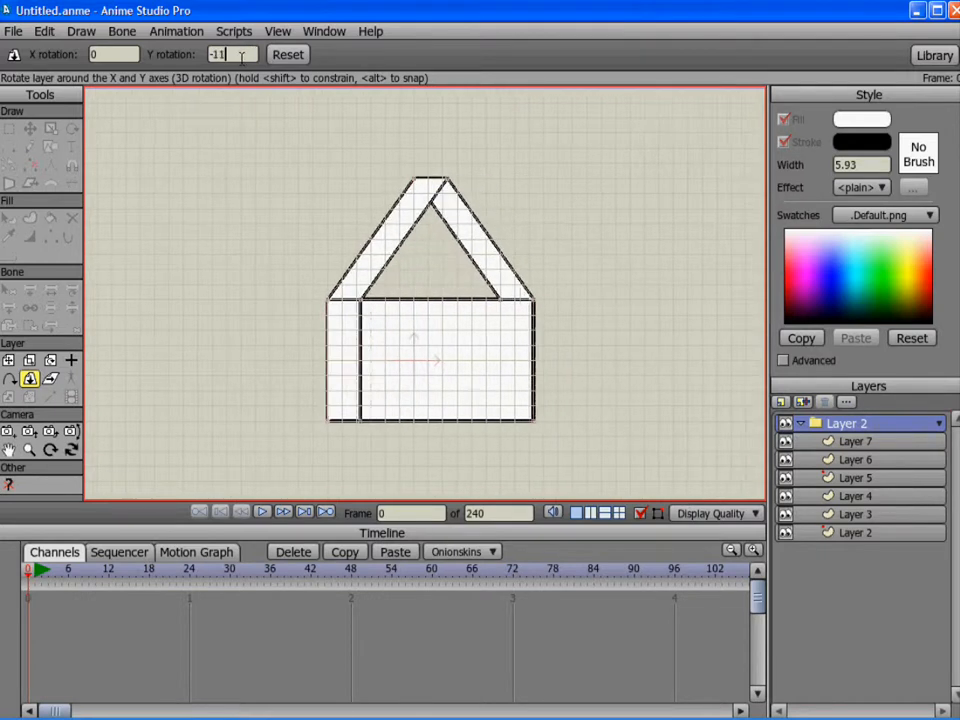
left_click(288, 54)
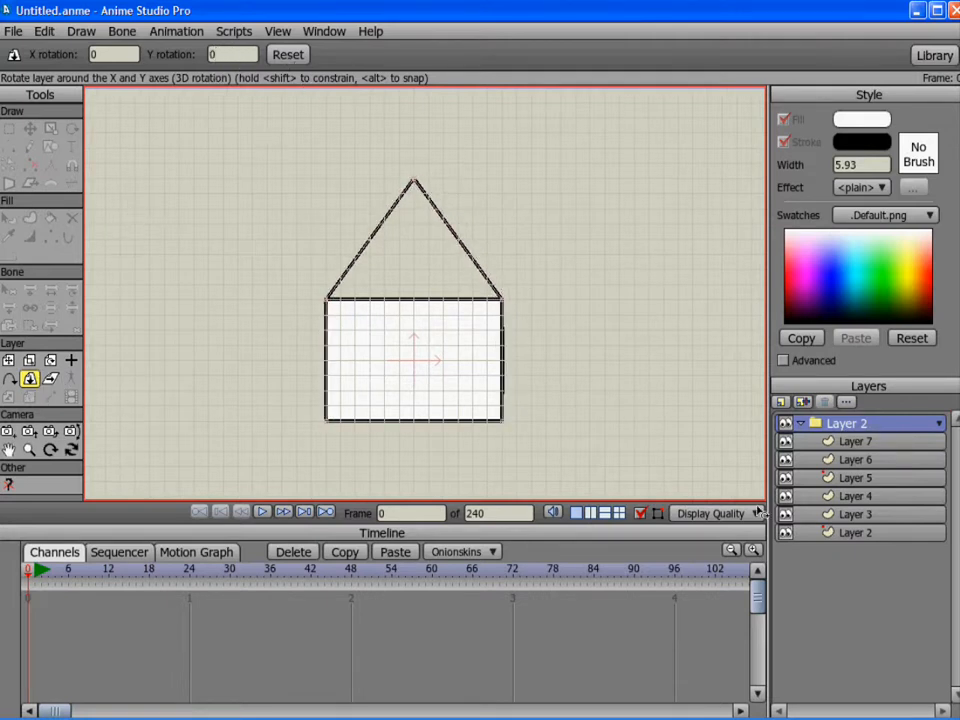
- Open and close the house group's Layer Settings, then collapse its child layers
double_click(846, 422)
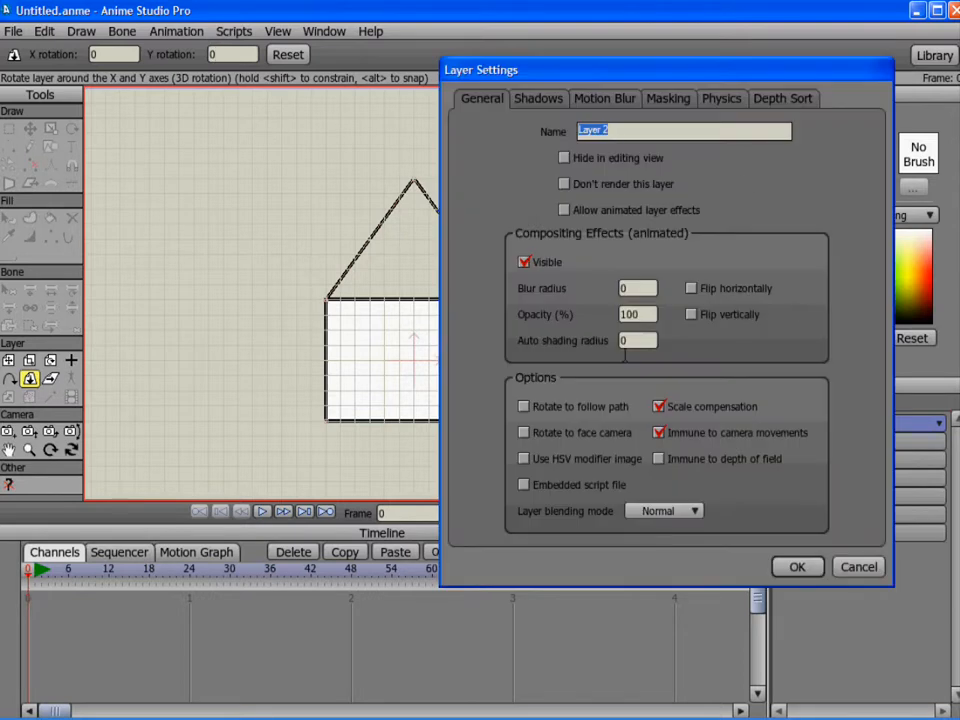
left_click(797, 566)
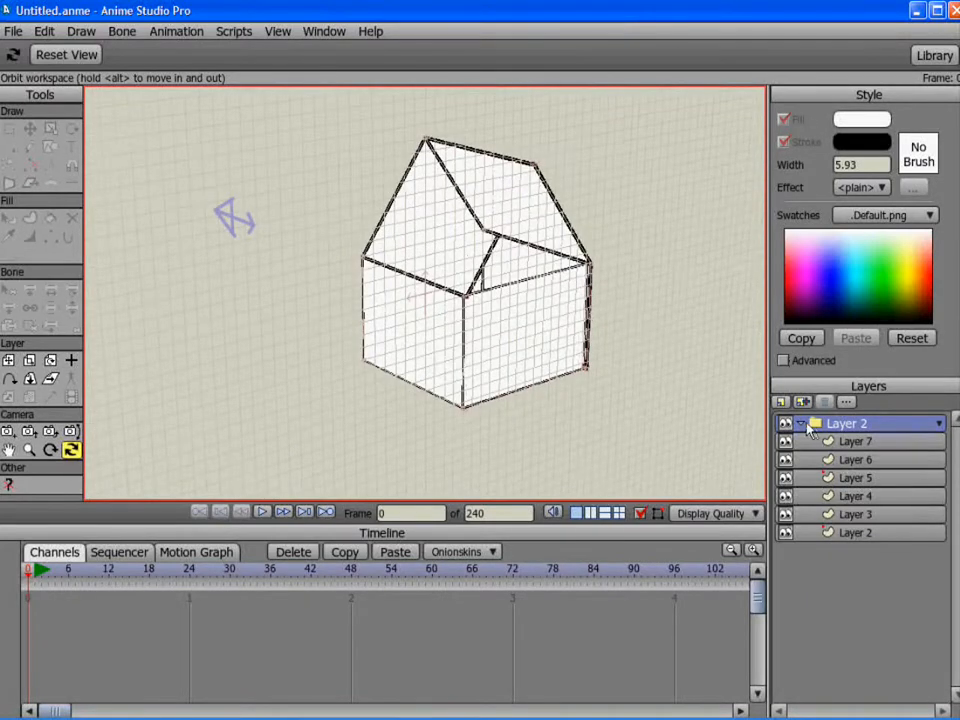
left_click(787, 423)
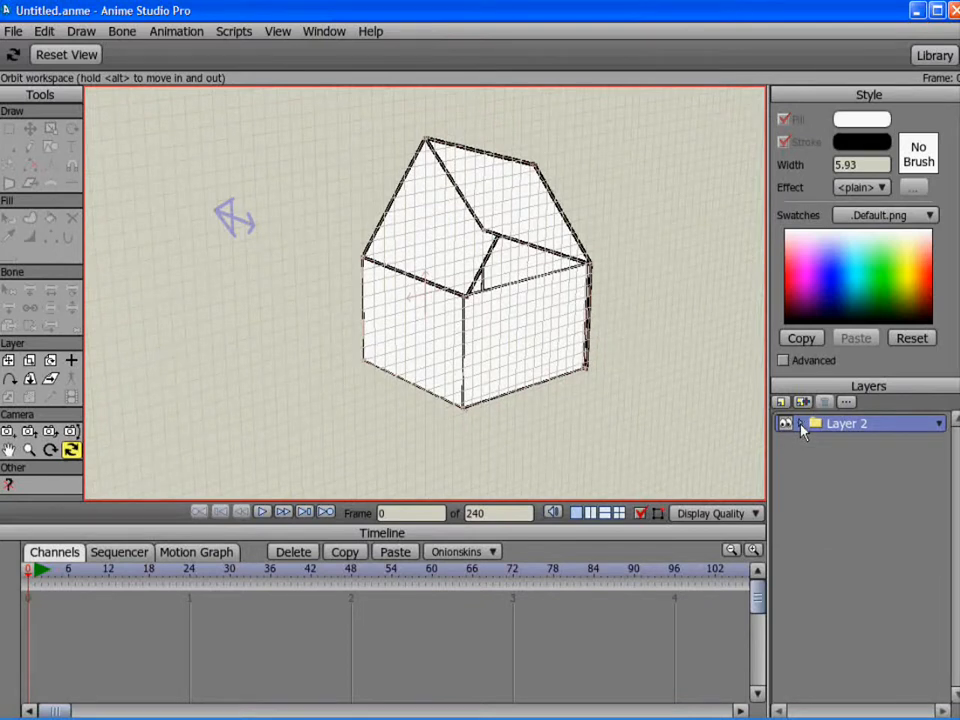
- Start a new document, discarding the unsaved house
left_click(14, 31)
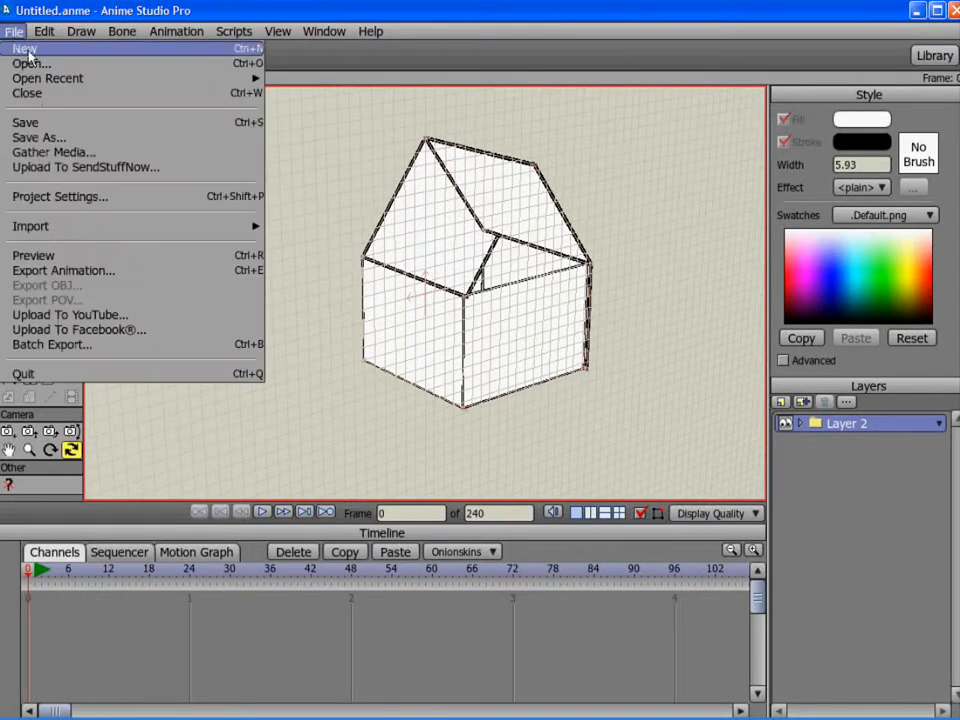
left_click(24, 49)
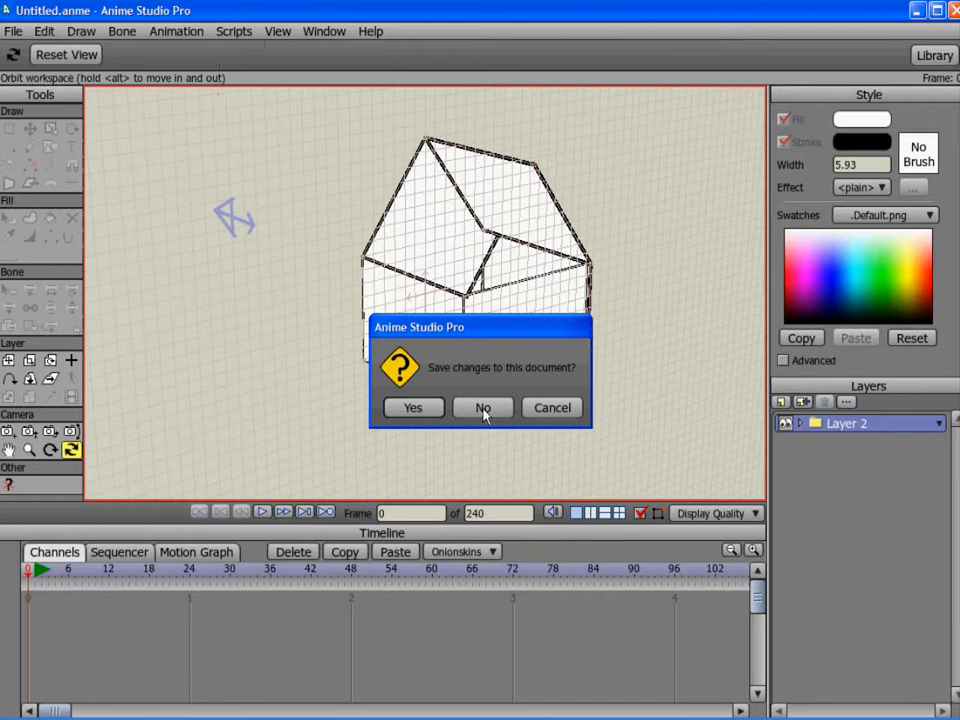
left_click(482, 407)
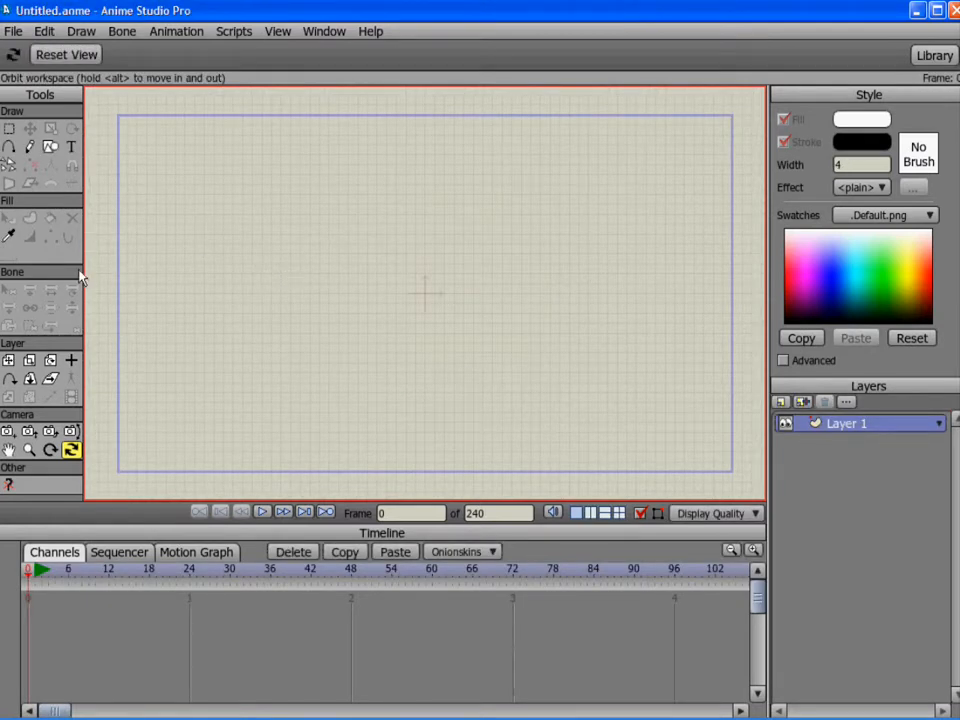
- Draw a rectangle and drag its corners inward to narrow it
left_click(50, 147)
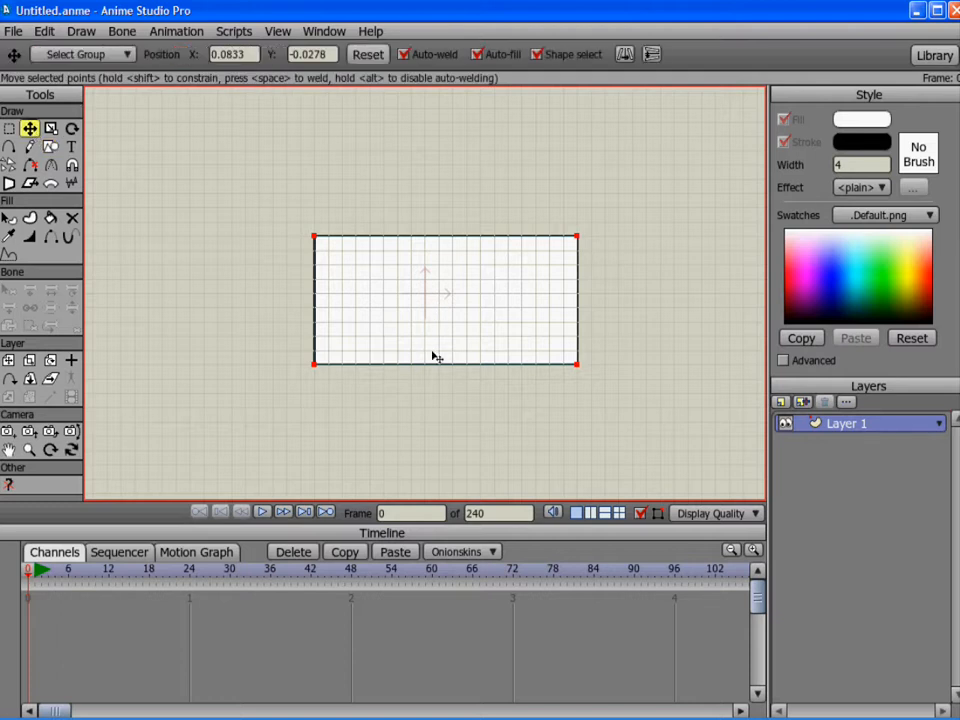
mouse_move(433, 263)
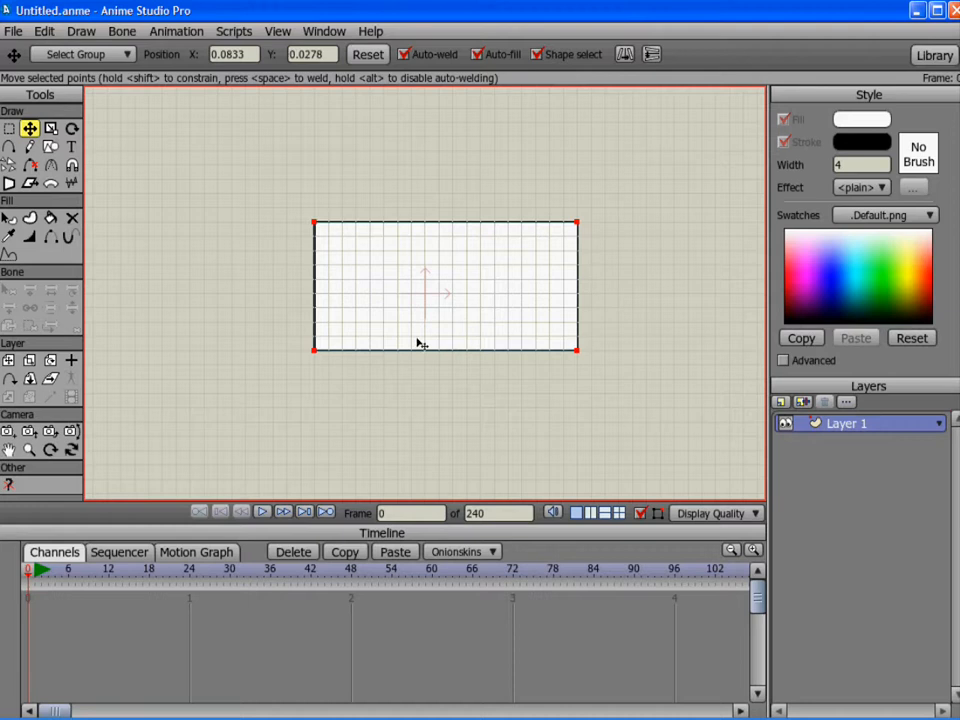
mouse_move(427, 299)
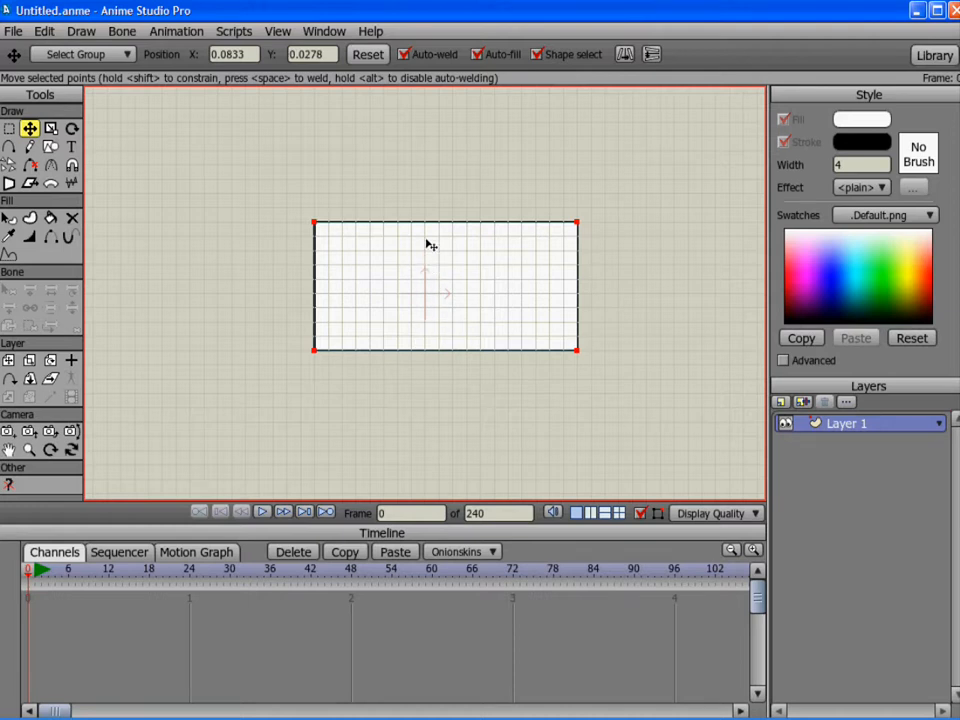
left_click_drag(313, 223, 316, 233)
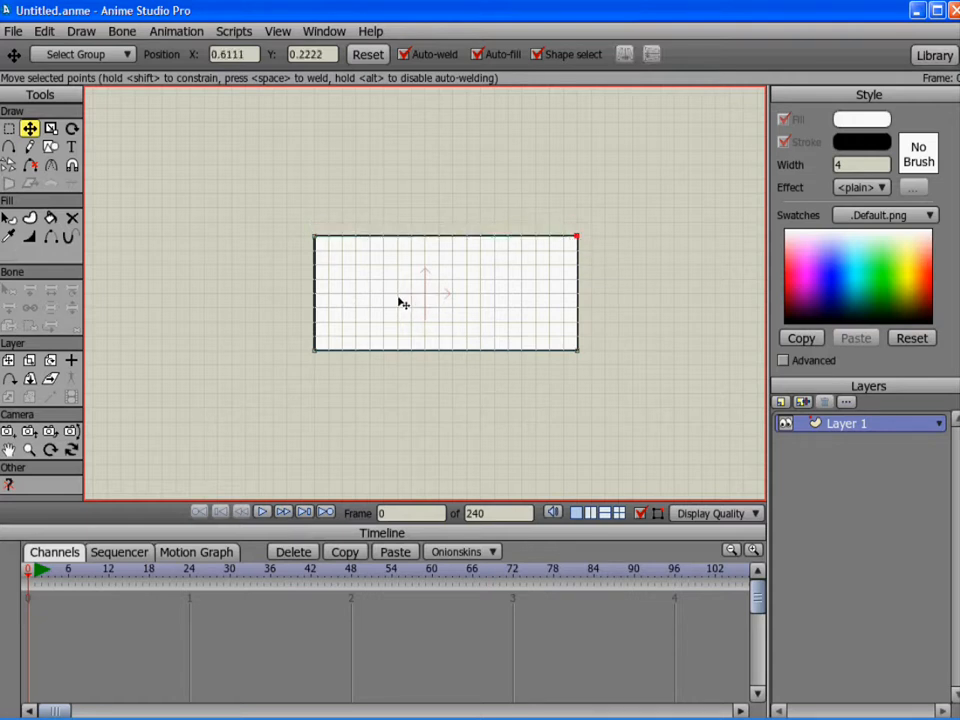
mouse_move(358, 297)
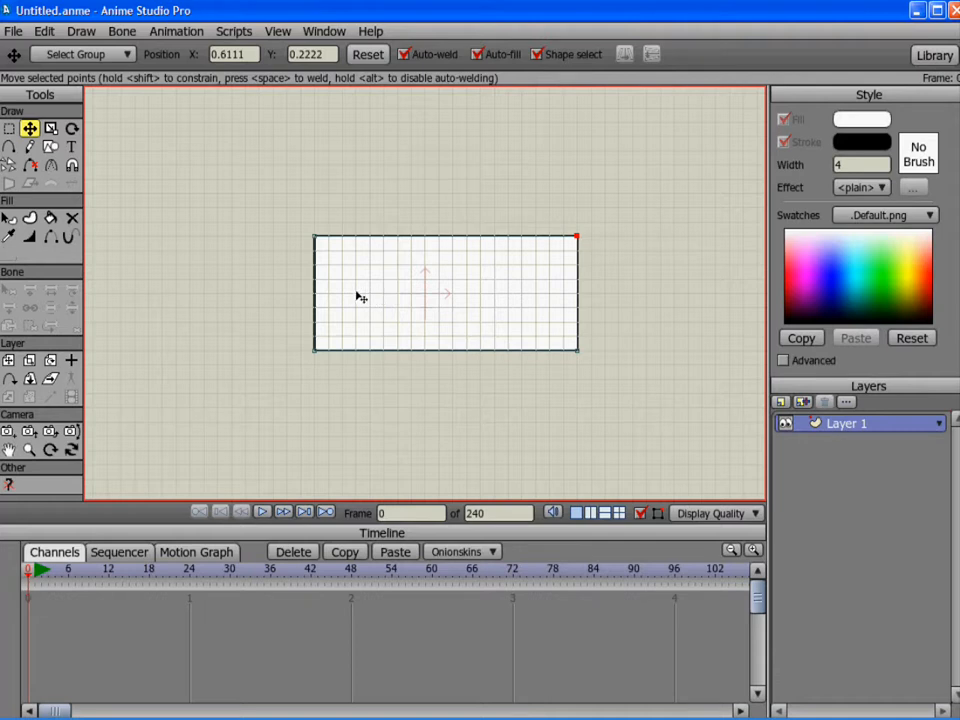
left_click_drag(313, 237, 330, 240)
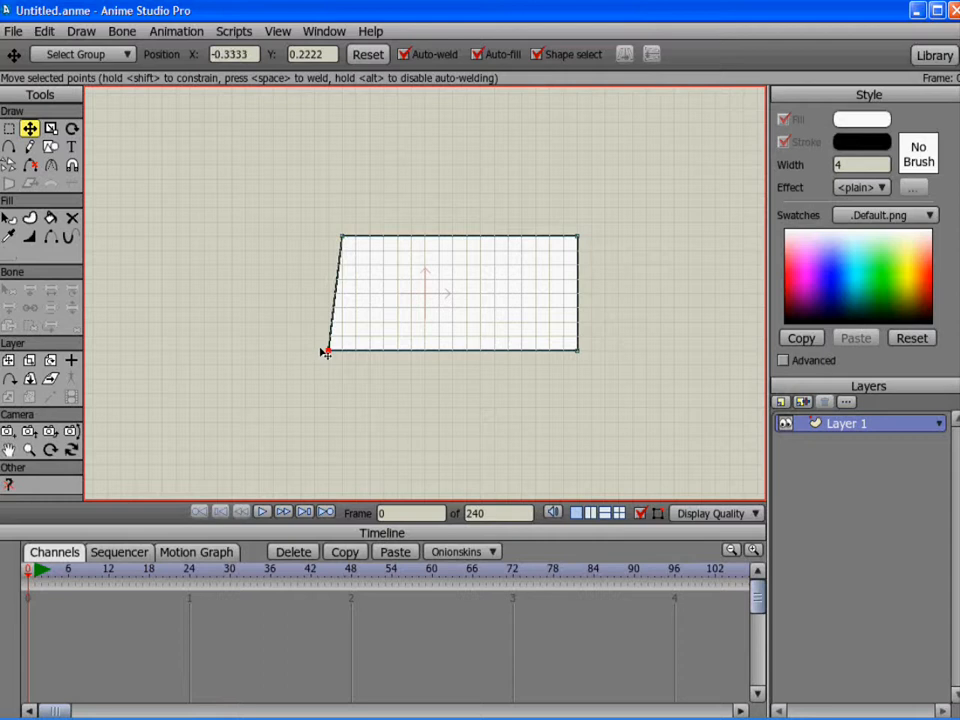
left_click_drag(327, 351, 575, 237)
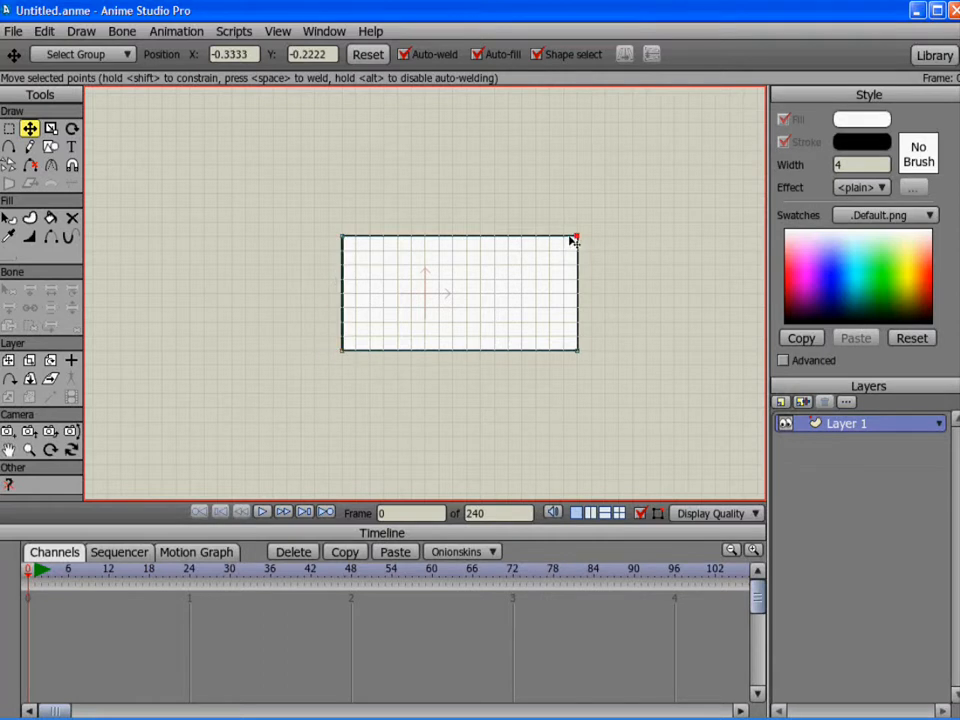
left_click_drag(575, 238, 520, 238)
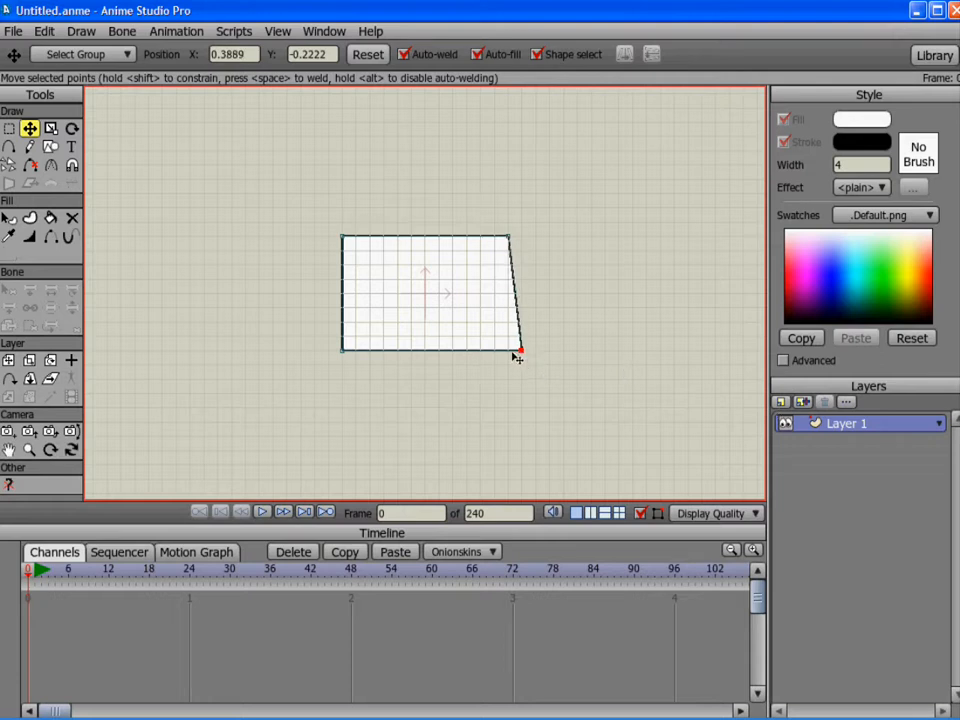
- Group the rectangle layer, duplicate it up to Layer 10, then select Layer 1
left_click(781, 401)
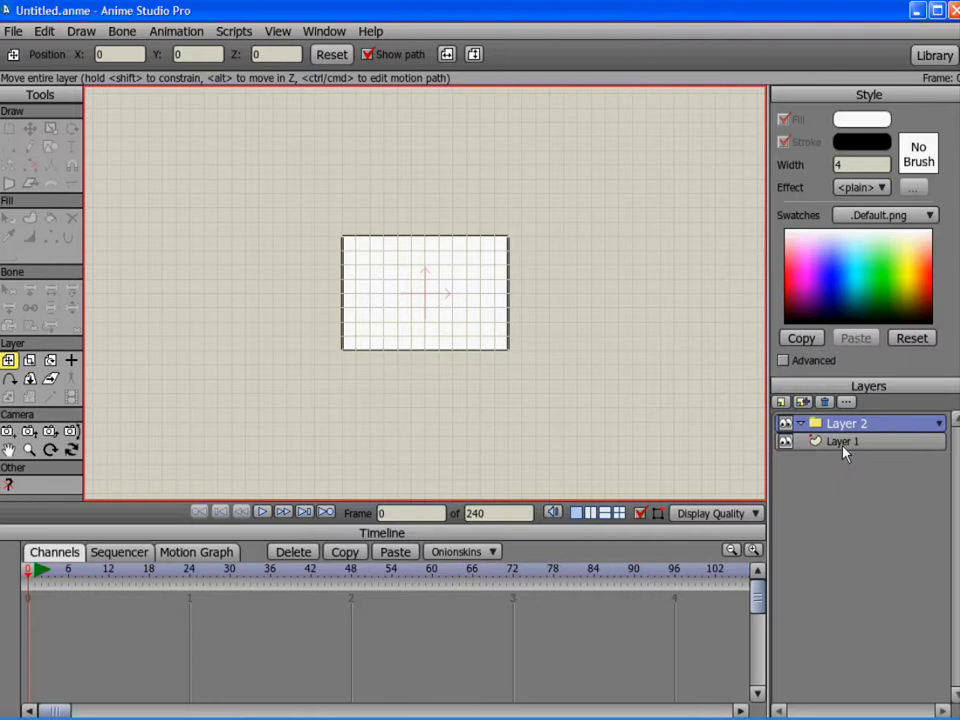
left_click(847, 442)
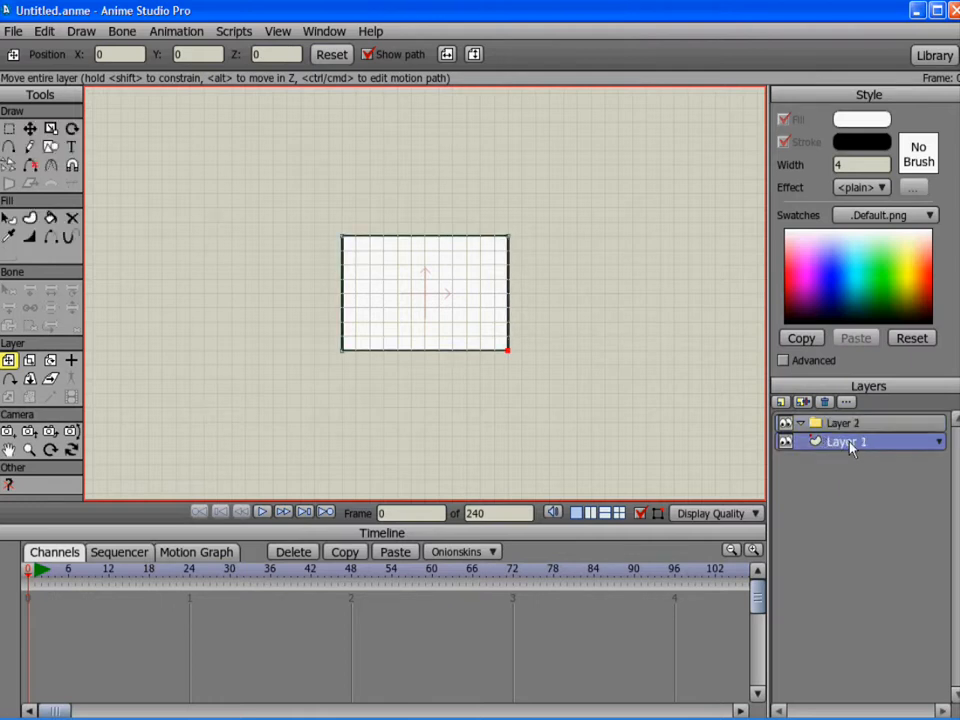
left_click(803, 401)
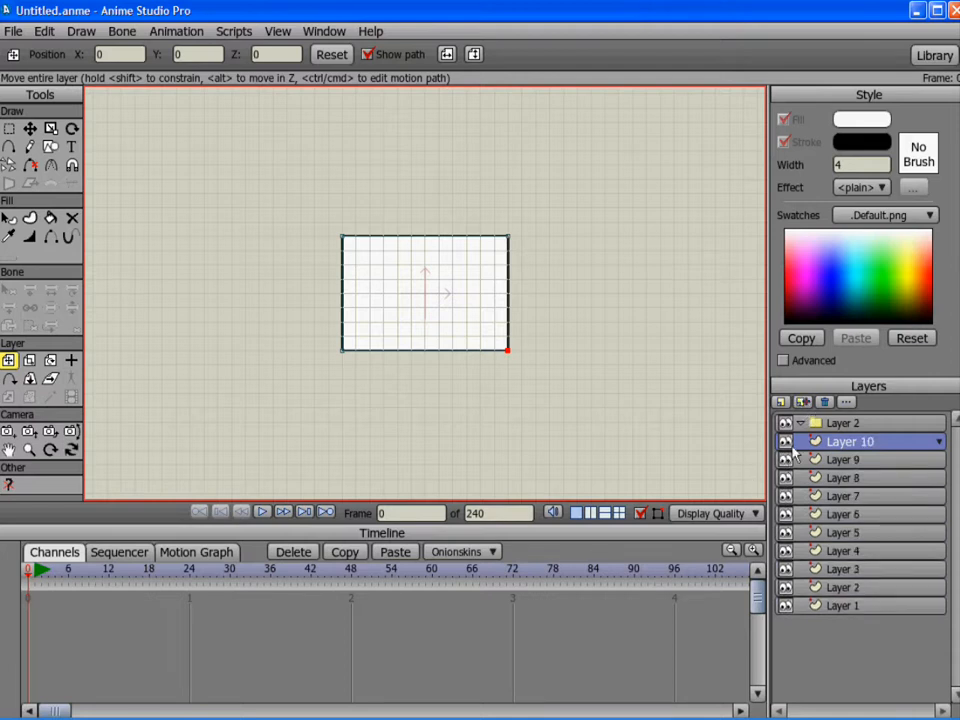
mouse_move(633, 401)
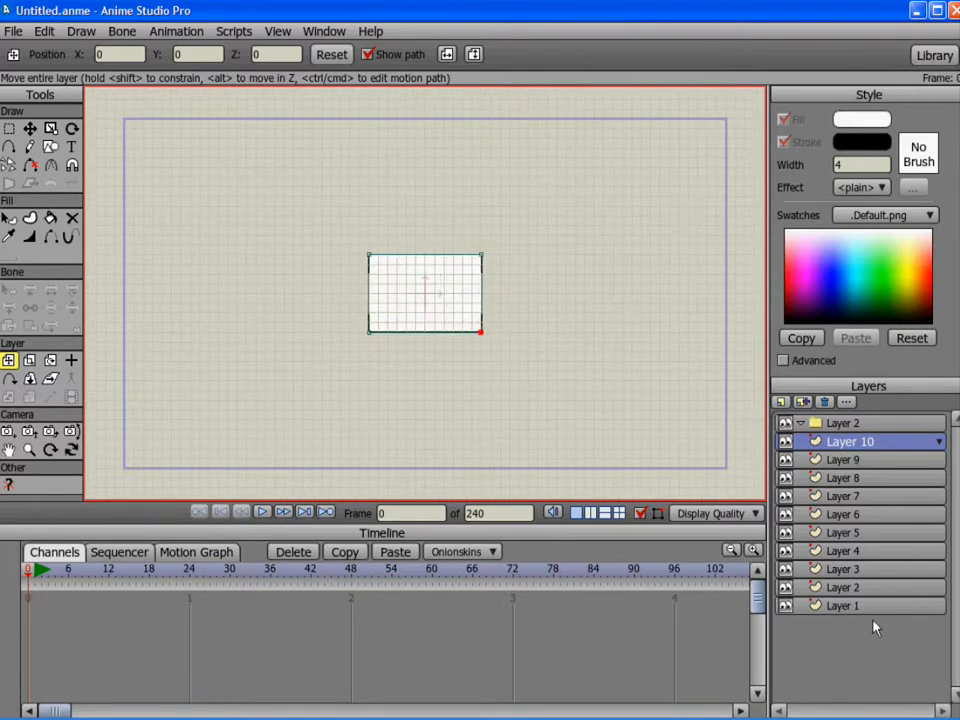
left_click(845, 605)
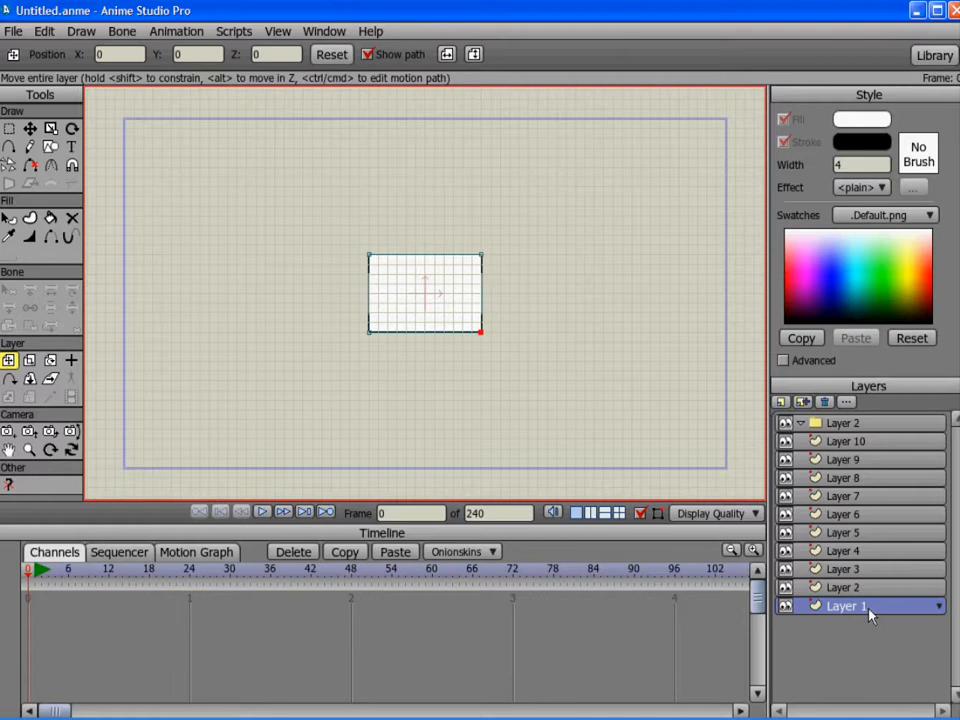
- Rename the face layers front, rs, ls, back, lr and rr through Layer Settings
double_click(847, 606)
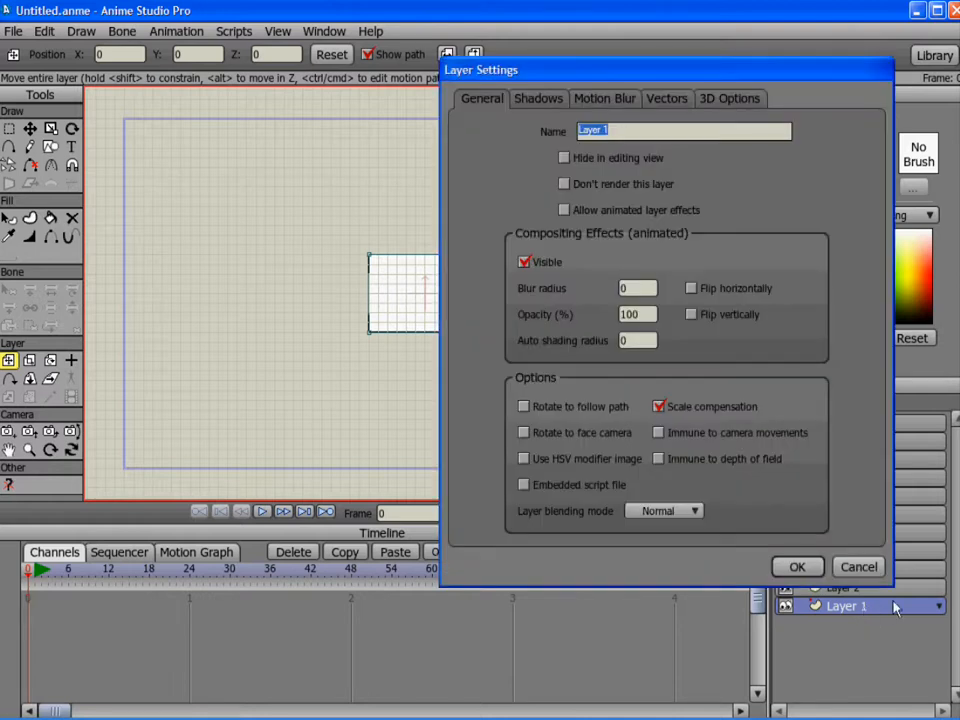
left_click(796, 566)
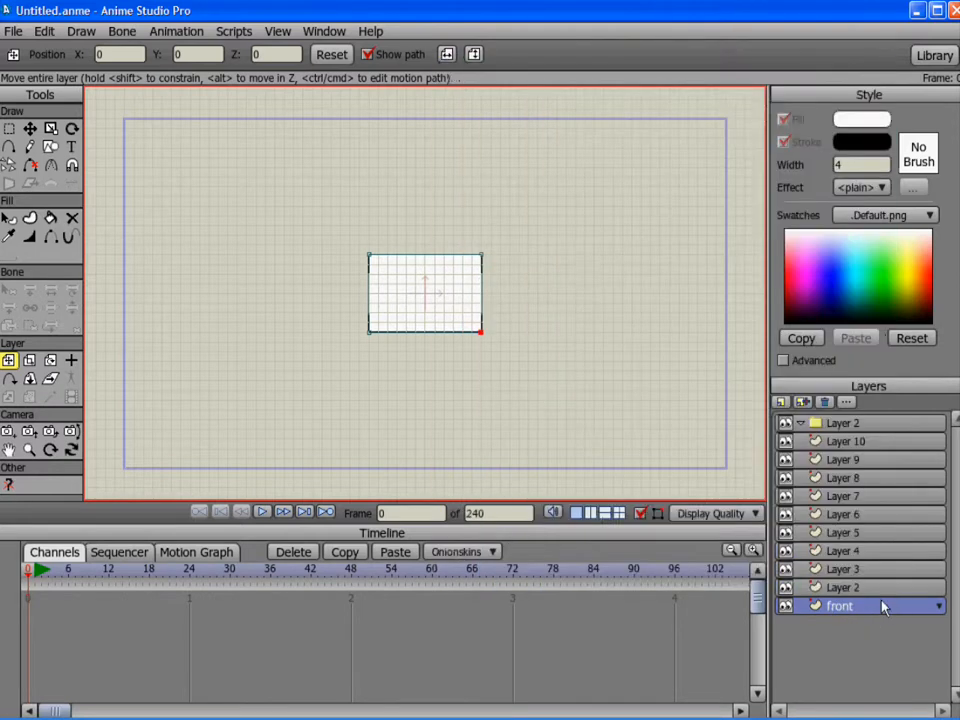
double_click(840, 605)
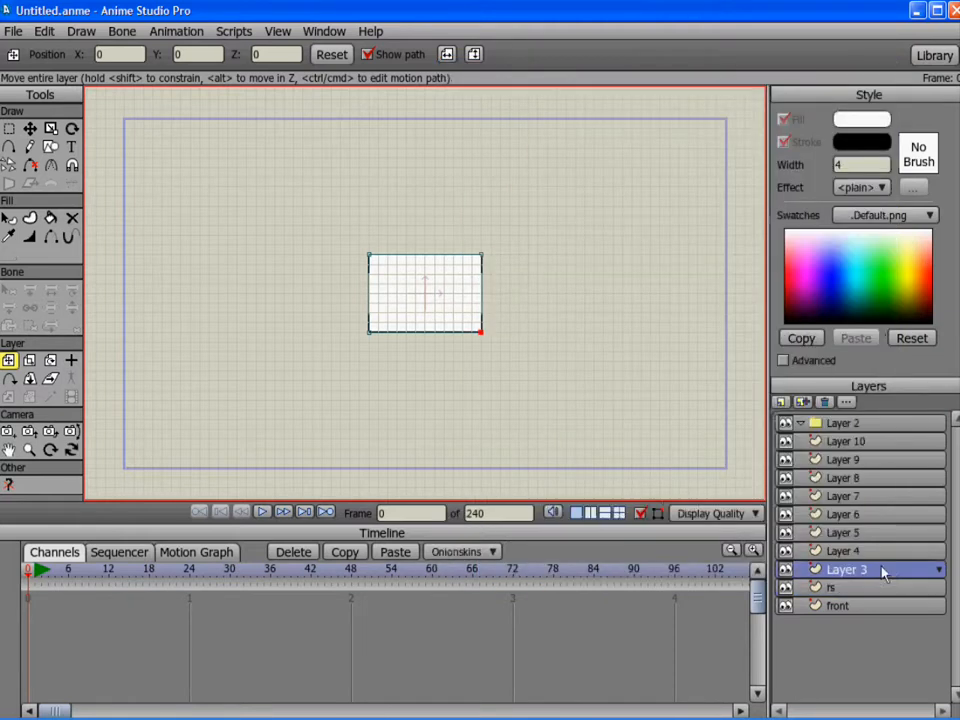
left_click(50, 128)
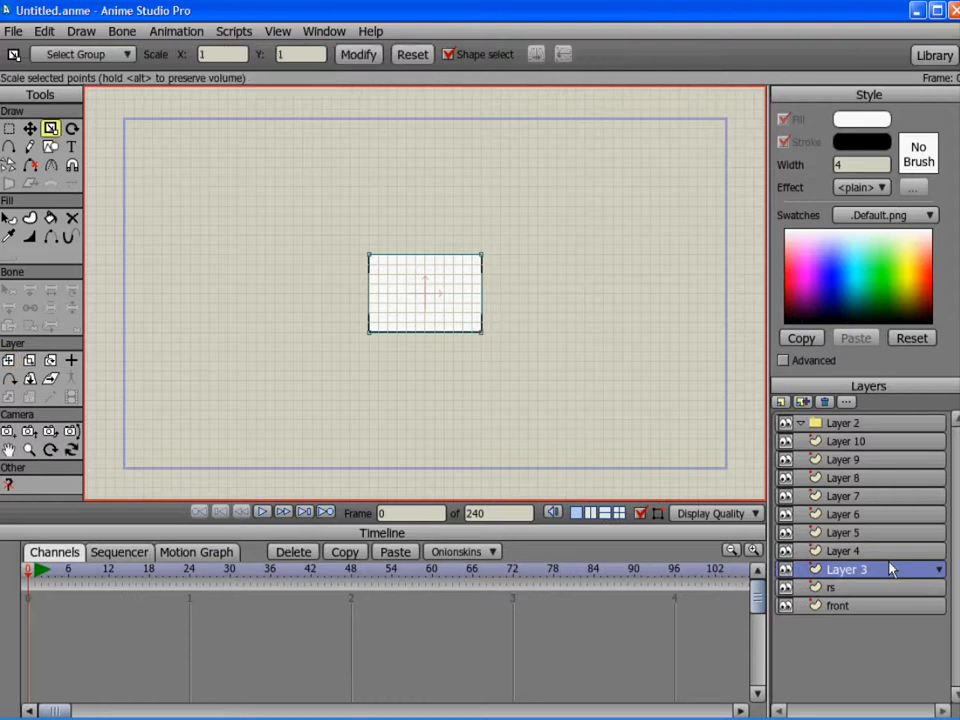
double_click(847, 569)
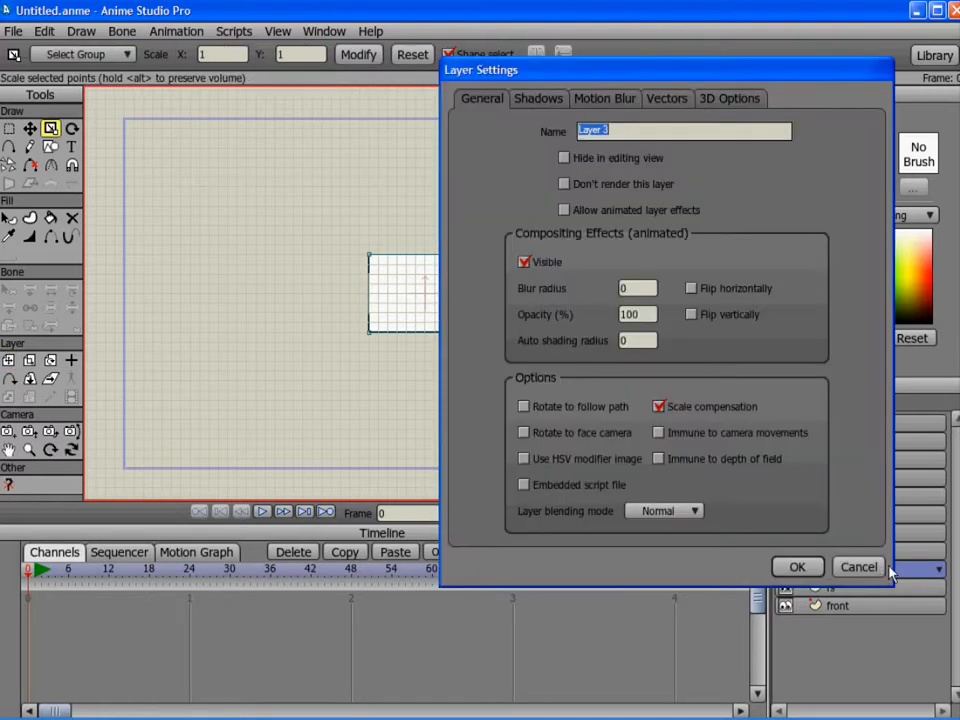
left_click(797, 566)
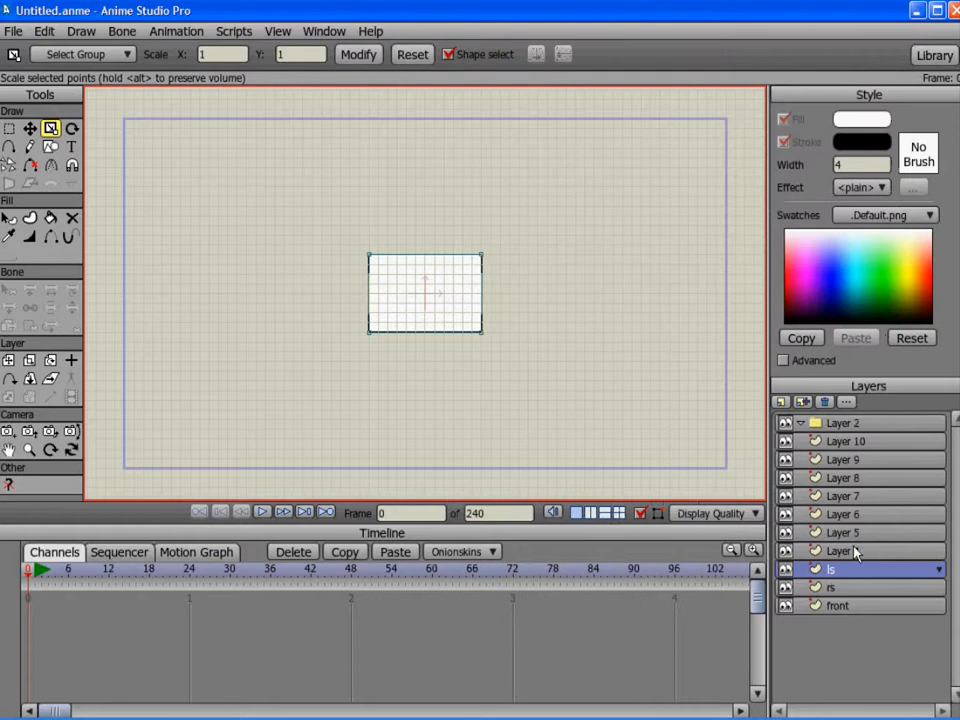
double_click(840, 569)
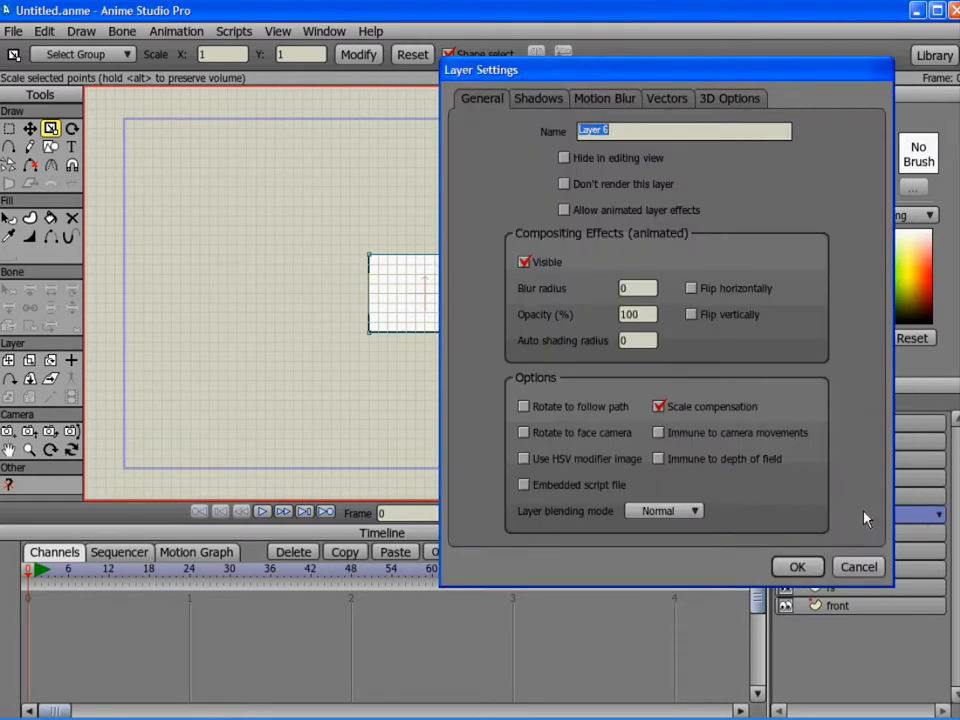
type("n")
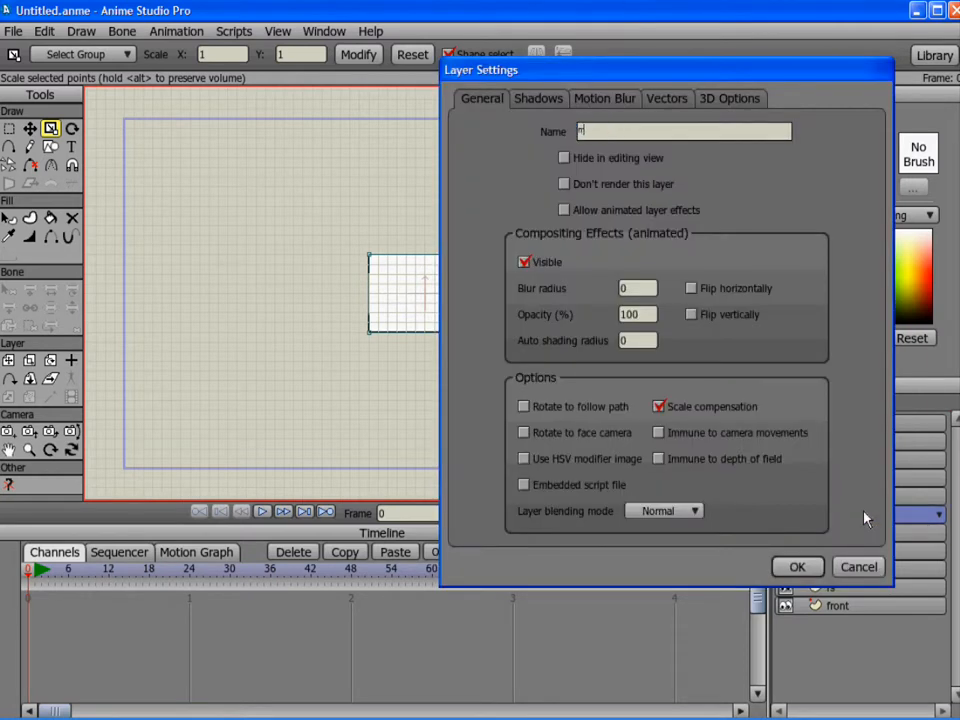
left_click(797, 566)
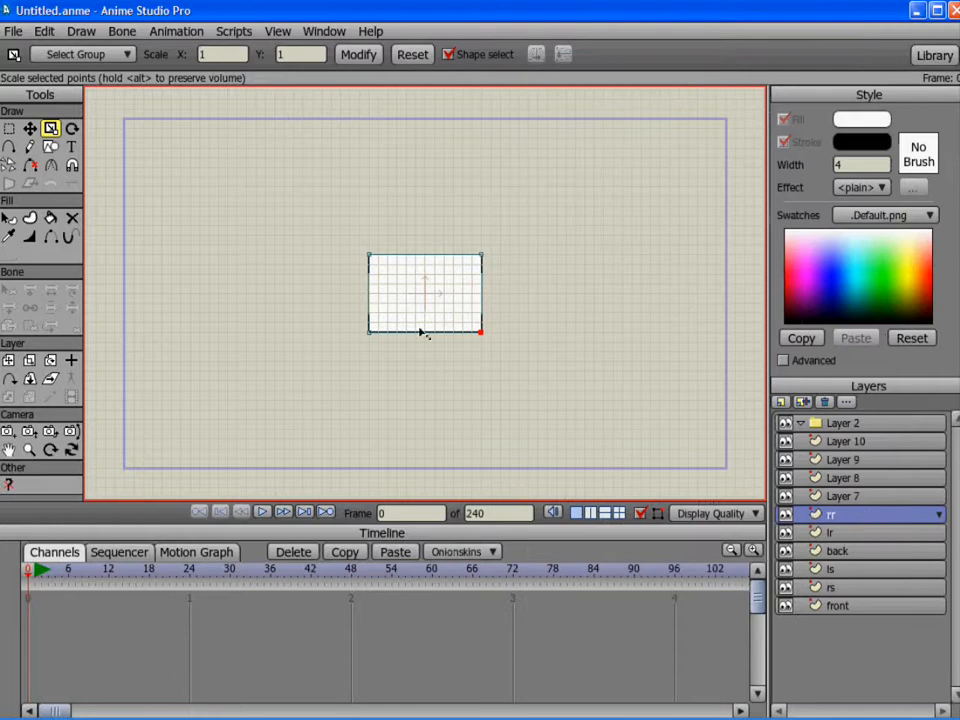
left_click(9, 128)
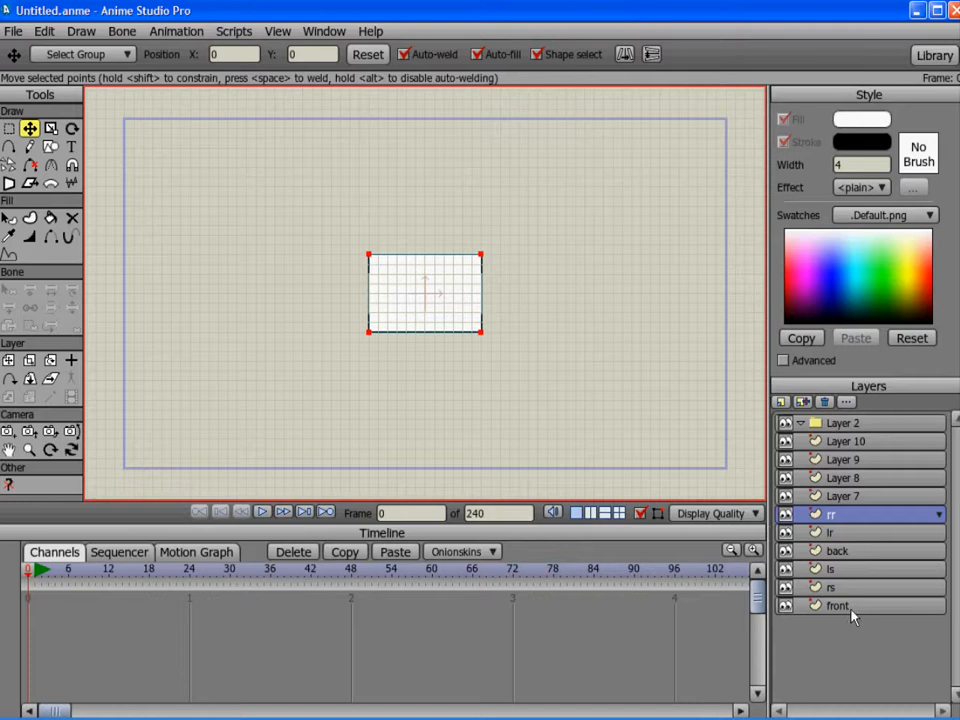
- Move the ls, back, lr and rr faces into a flat net around the front
left_click(831, 587)
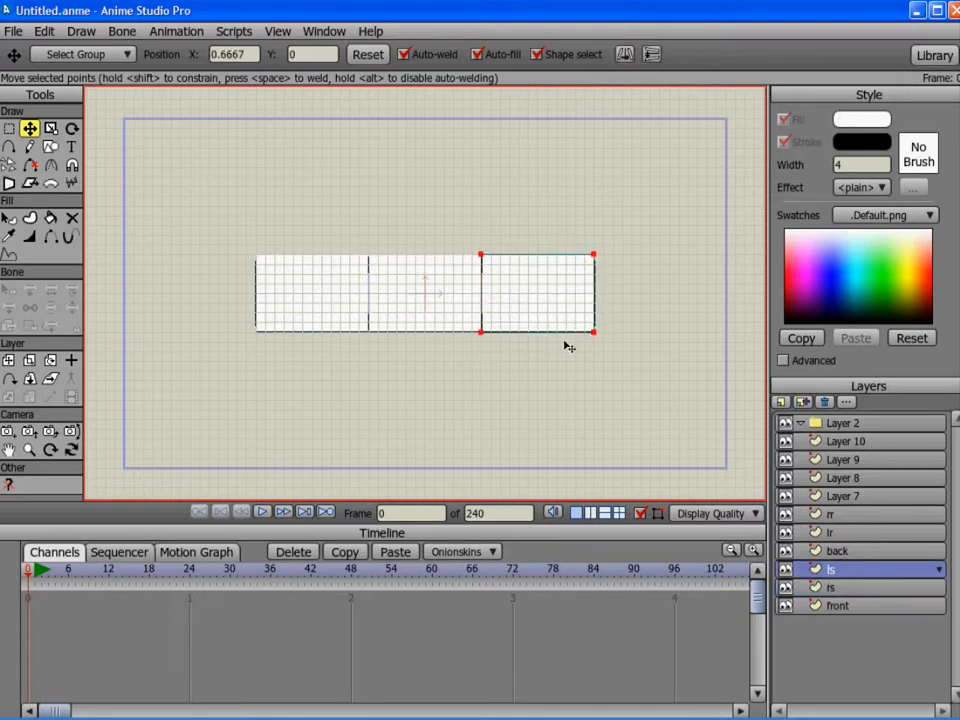
left_click(838, 551)
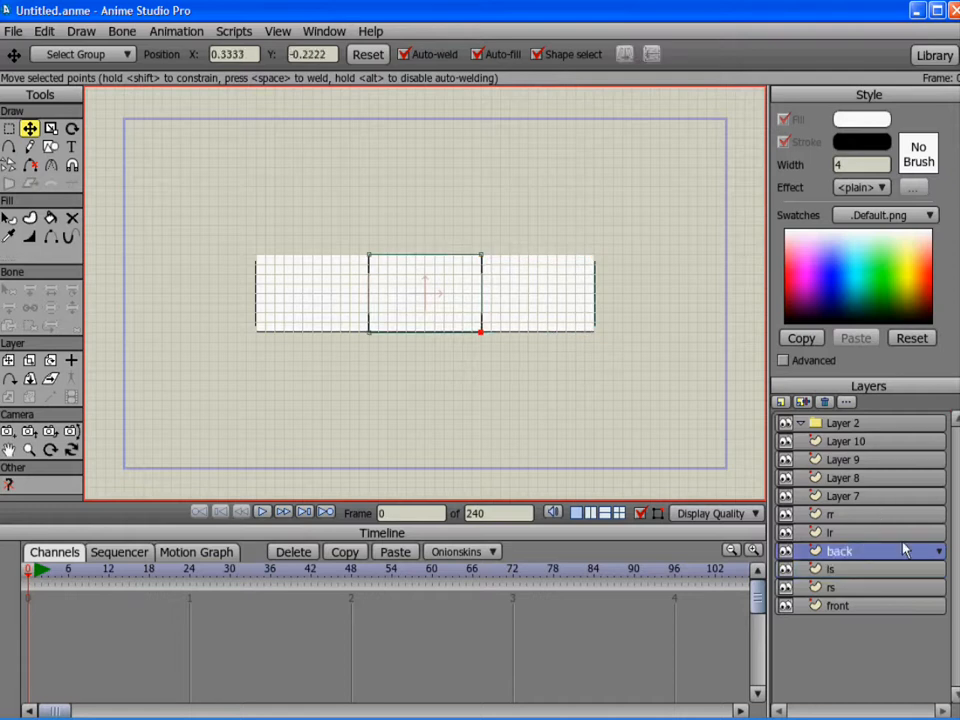
left_click(830, 532)
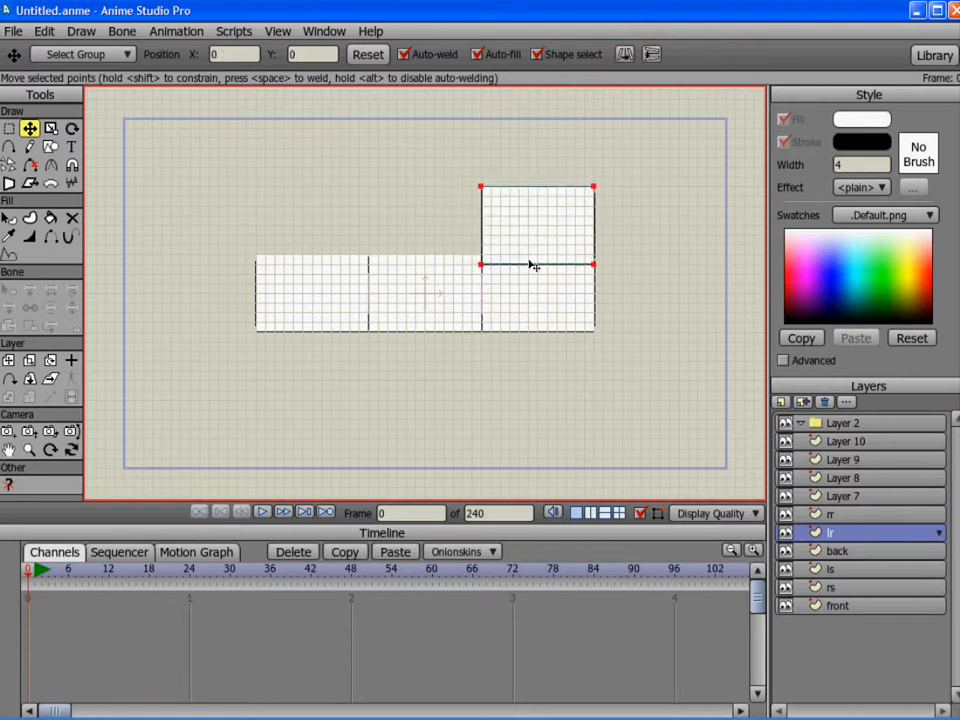
left_click(831, 514)
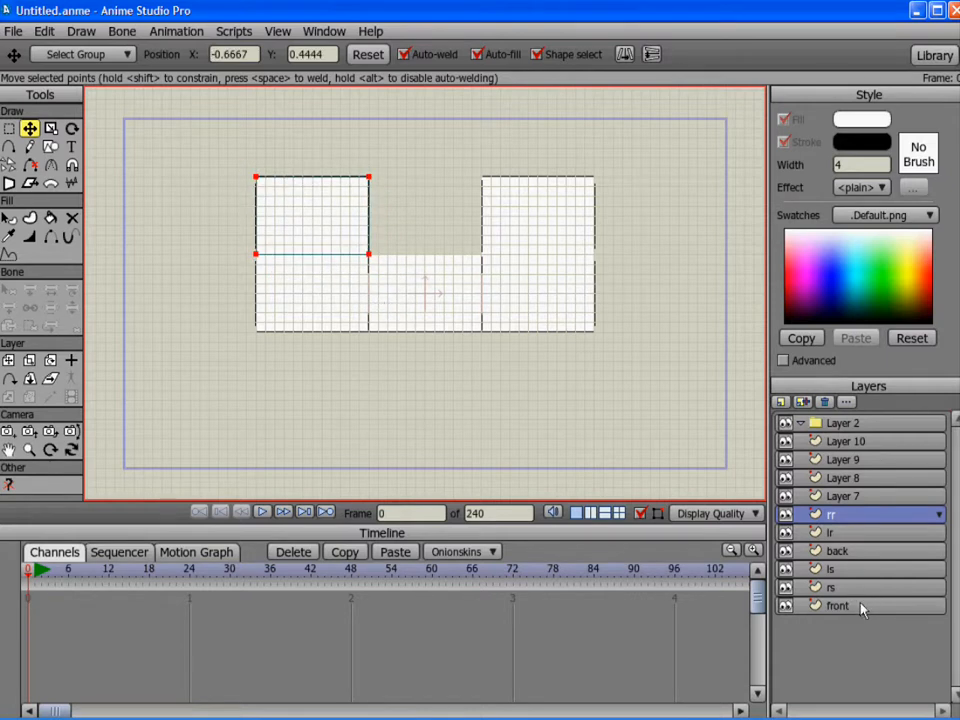
left_click(838, 587)
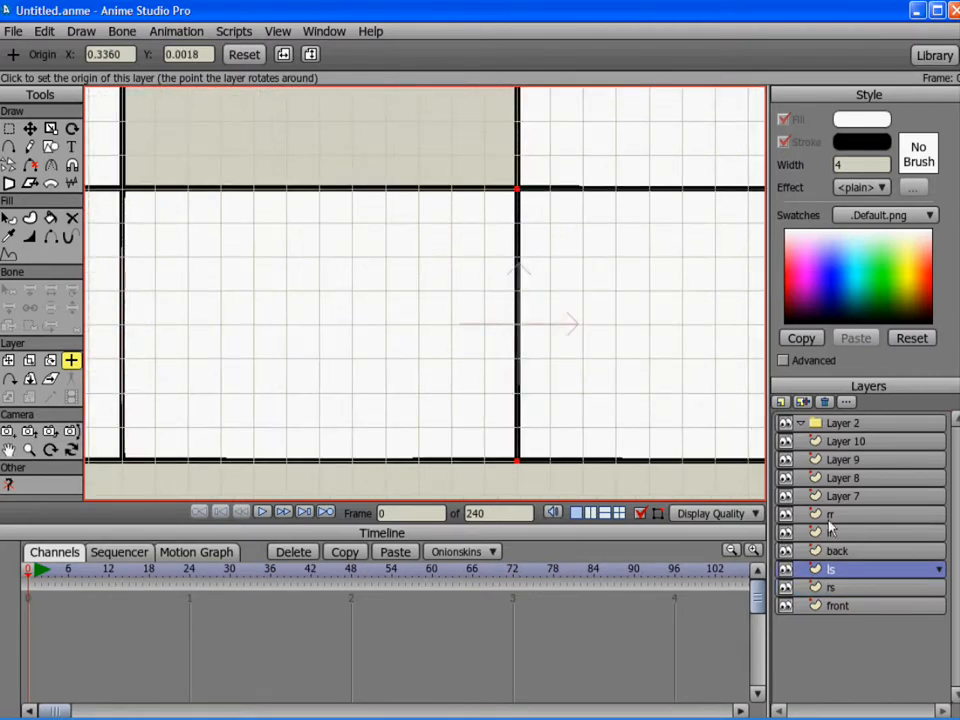
- Place the lr, rr and ls rotation origins on their shared edge corners
left_click(831, 532)
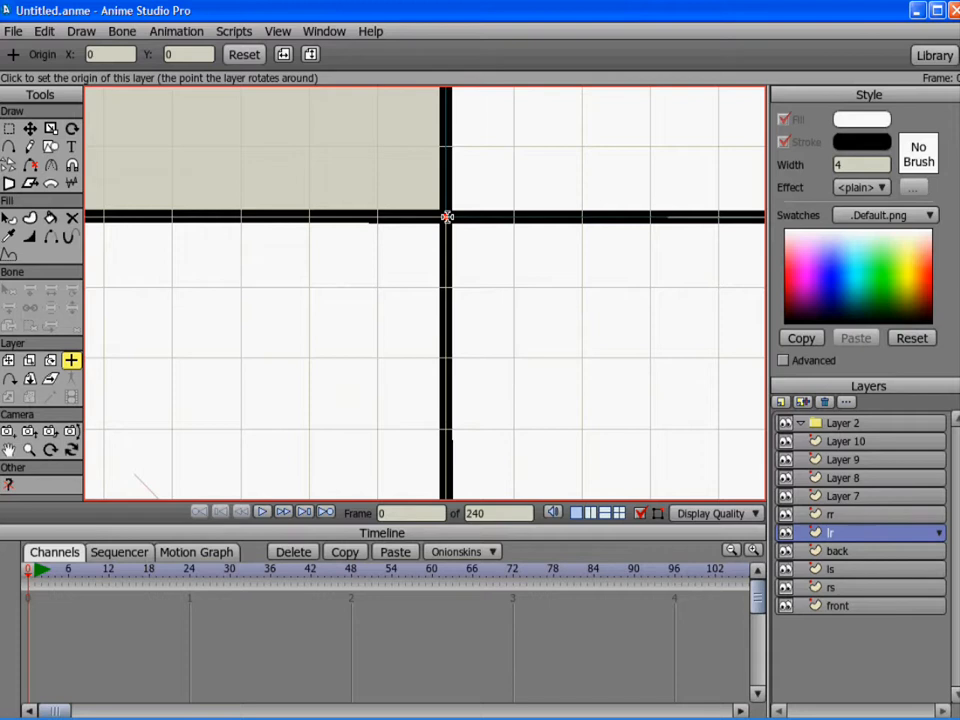
left_click(447, 217)
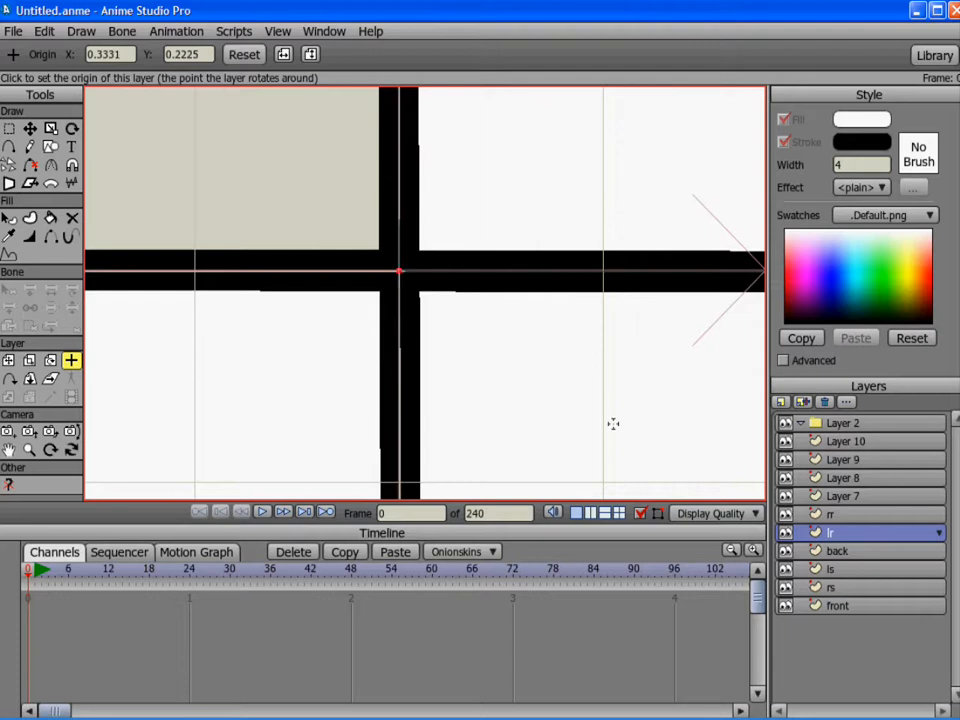
left_click(830, 514)
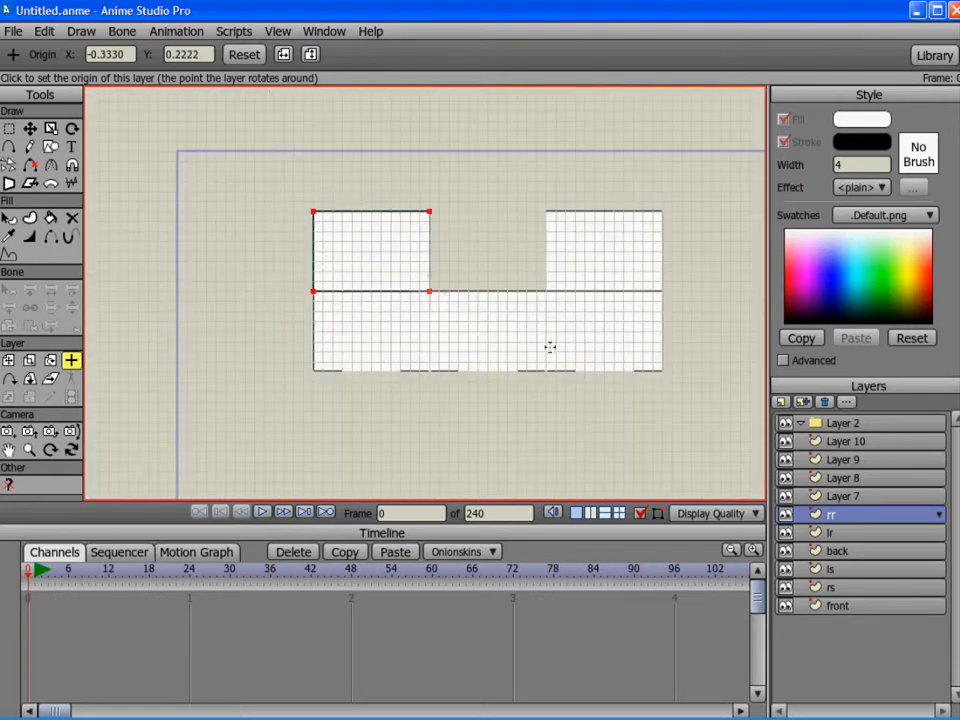
left_click(830, 587)
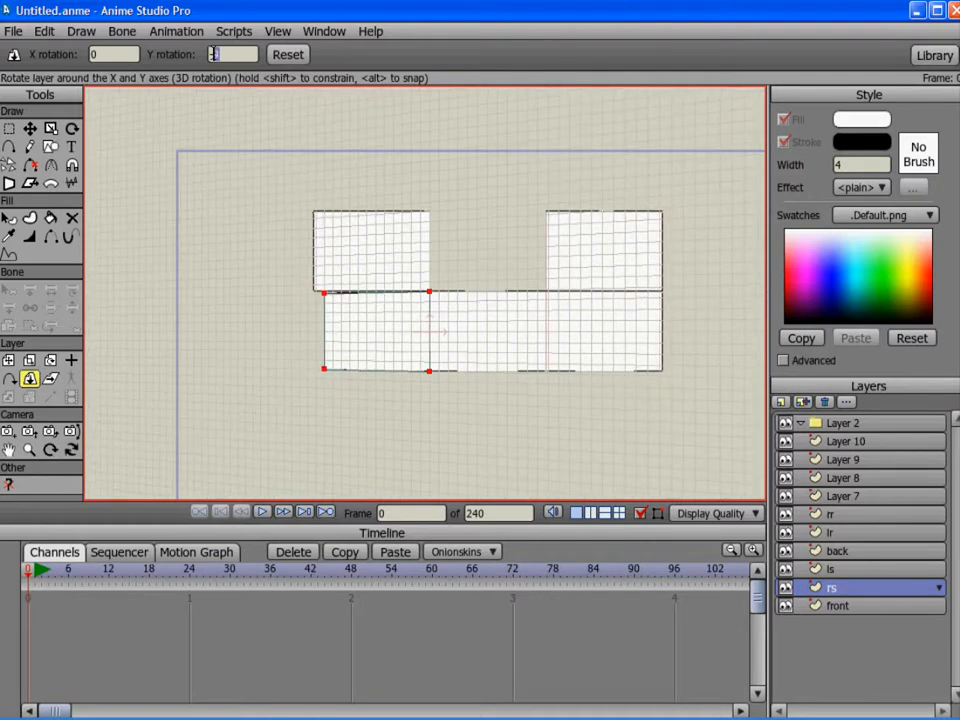
- Rotate the side and roof layers 90 degrees in Y to stand the net up
type("90")
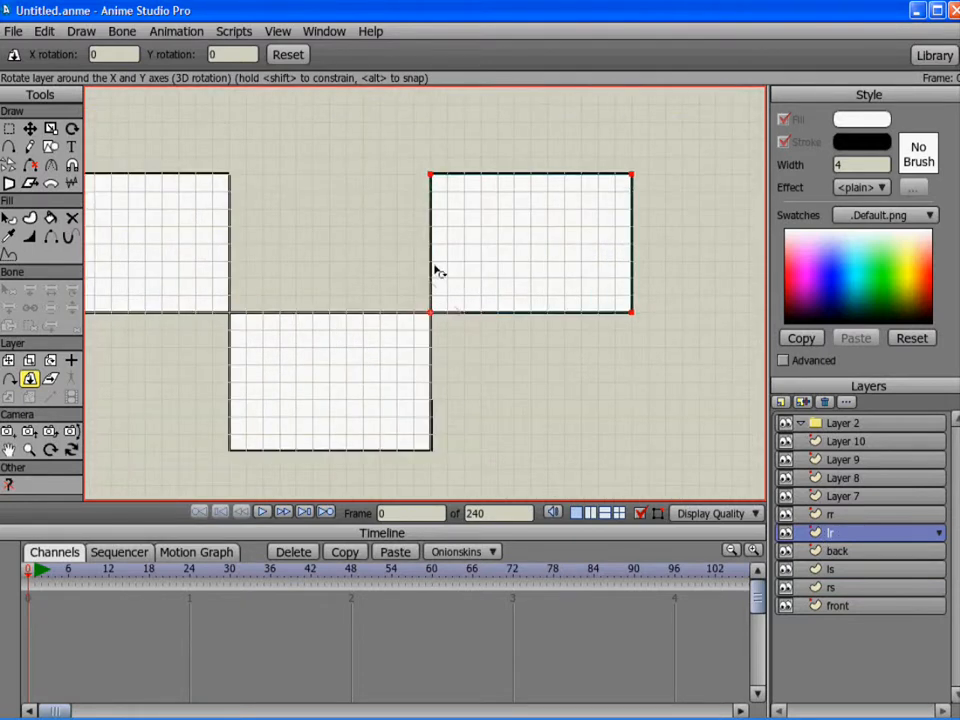
left_click(230, 54)
type("2")
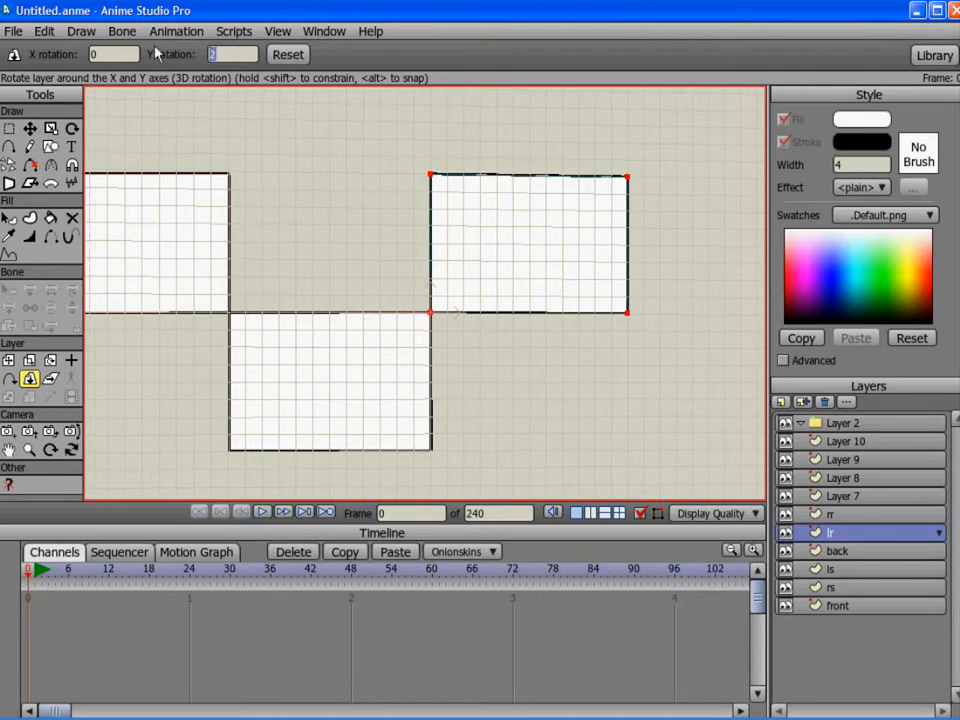
type("90")
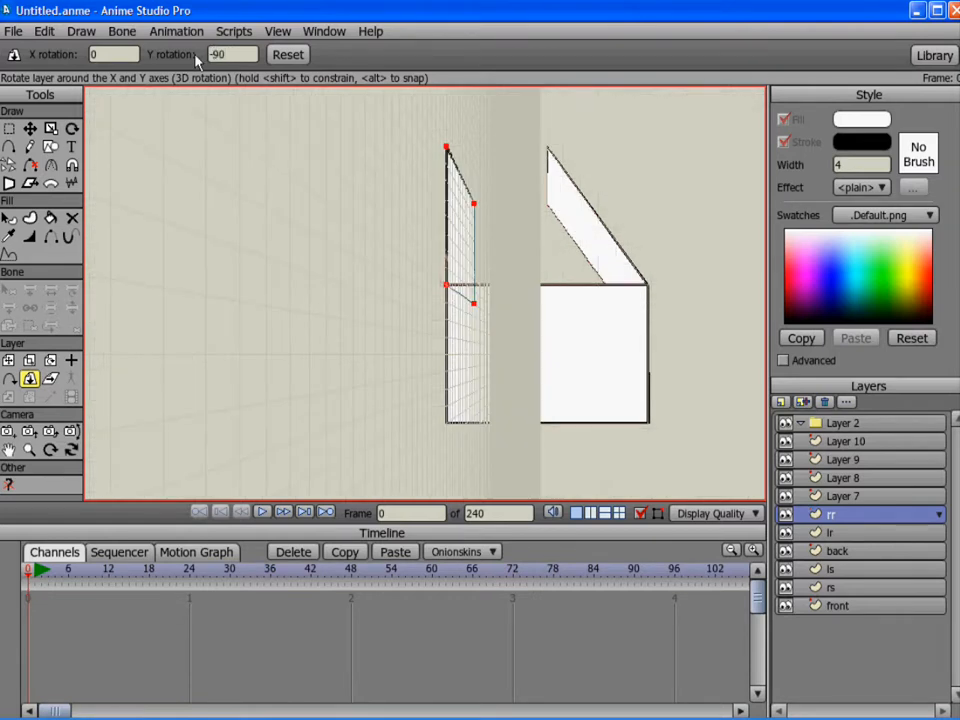
left_click(50, 380)
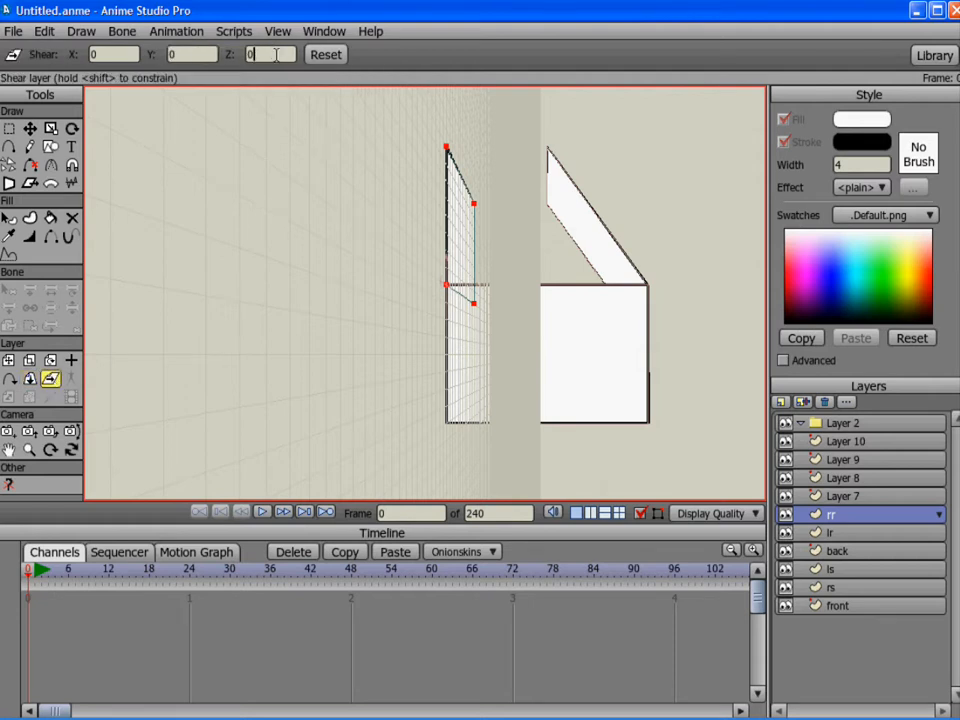
- Shear the rr roof panel by -0.75 on Z
type("-0.75")
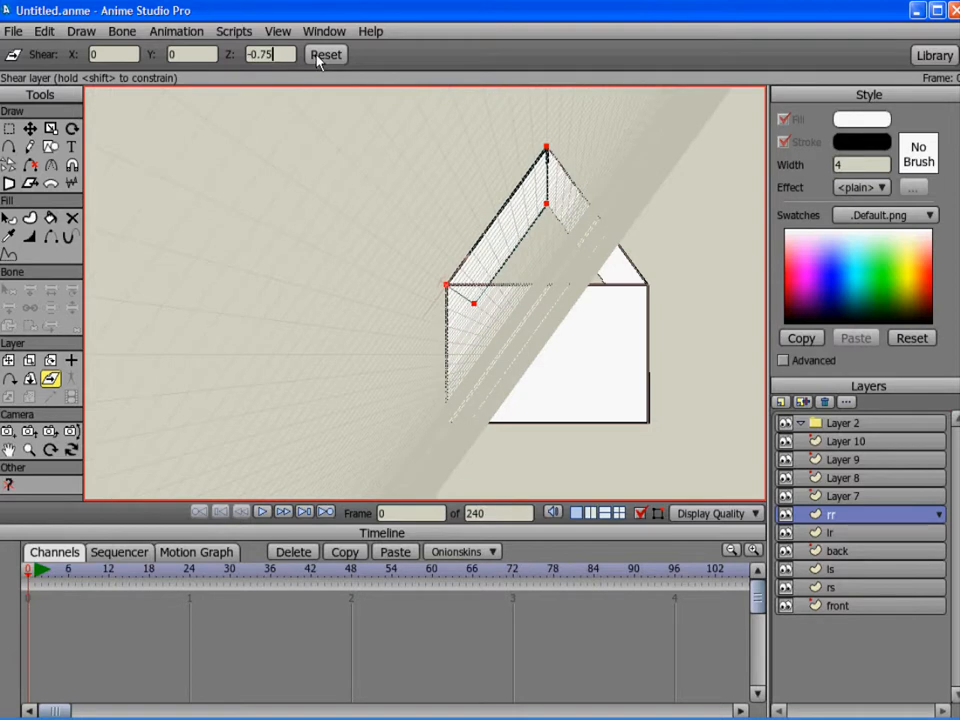
mouse_move(298, 72)
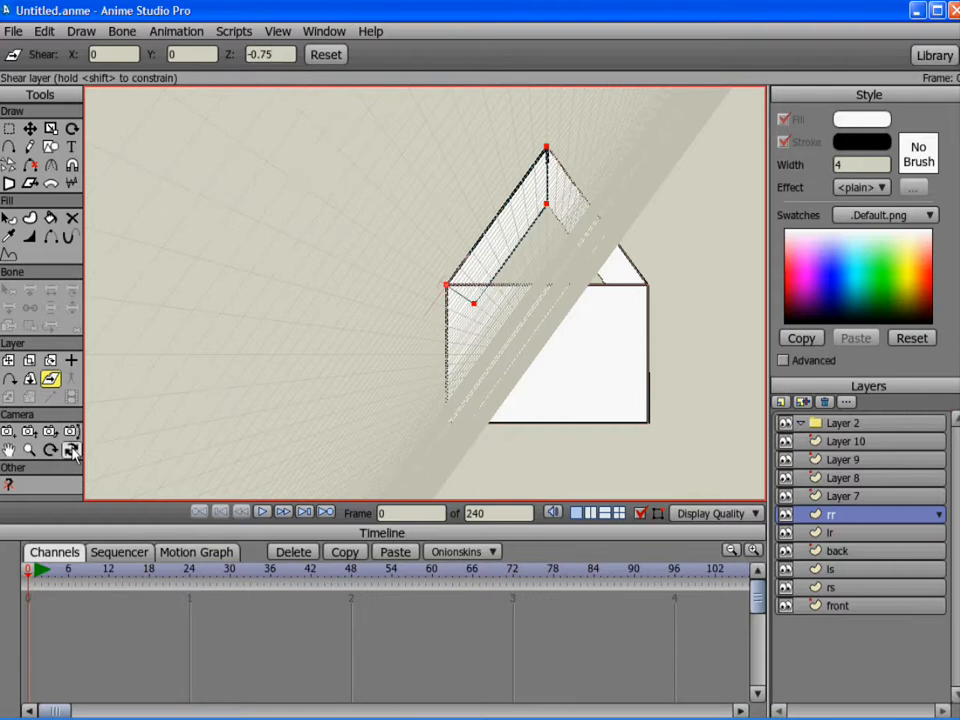
left_click(71, 449)
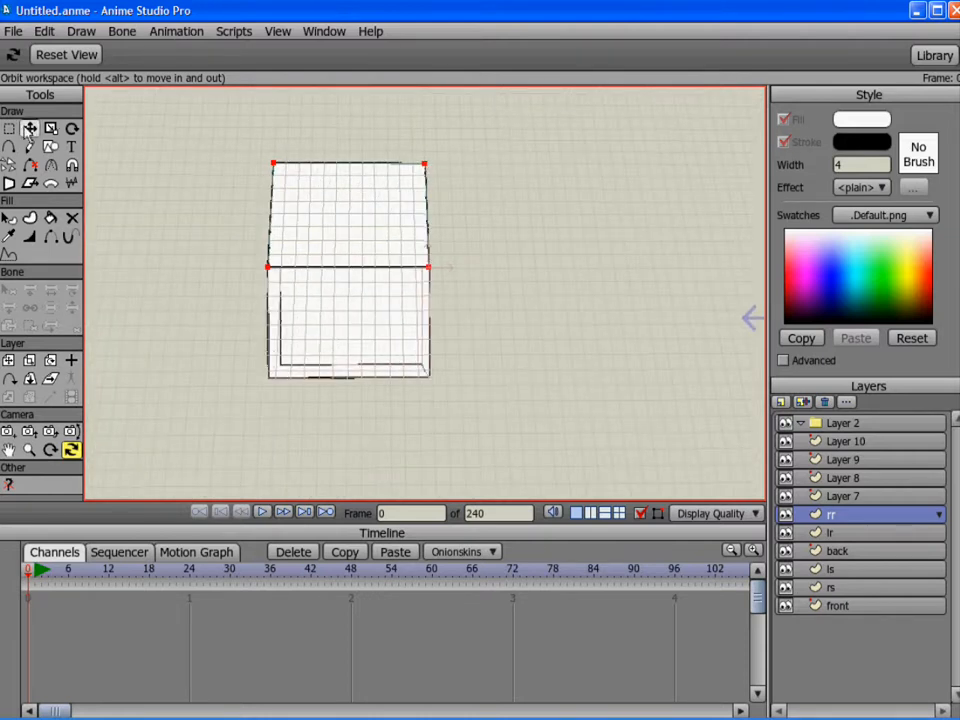
- Drag the rr panel's left and right corners outward past the wall edges
left_click(30, 128)
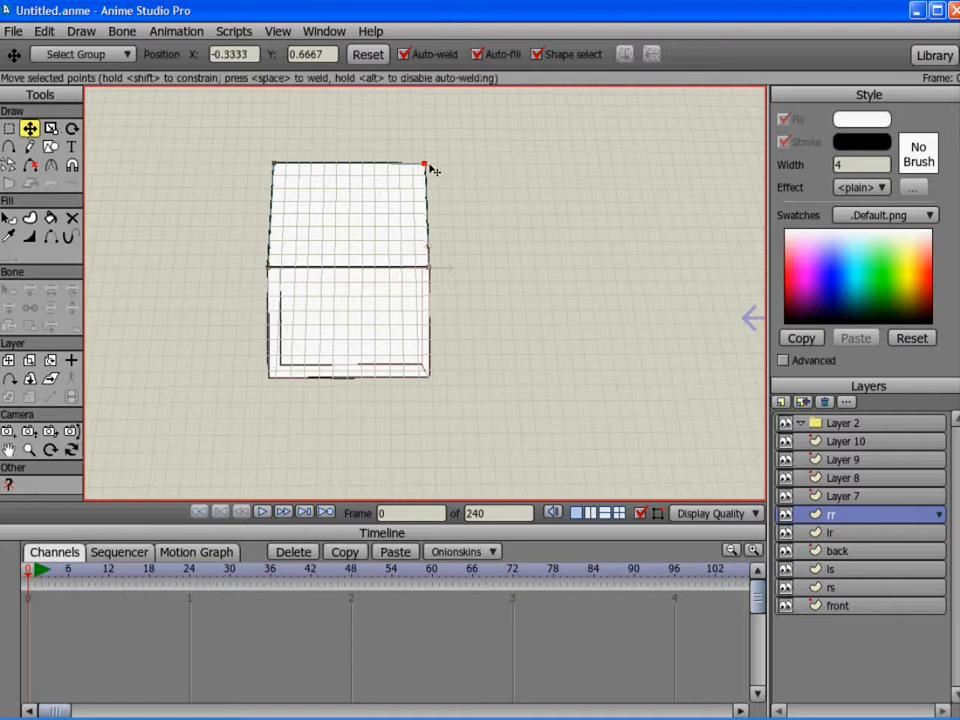
left_click_drag(425, 165, 440, 270)
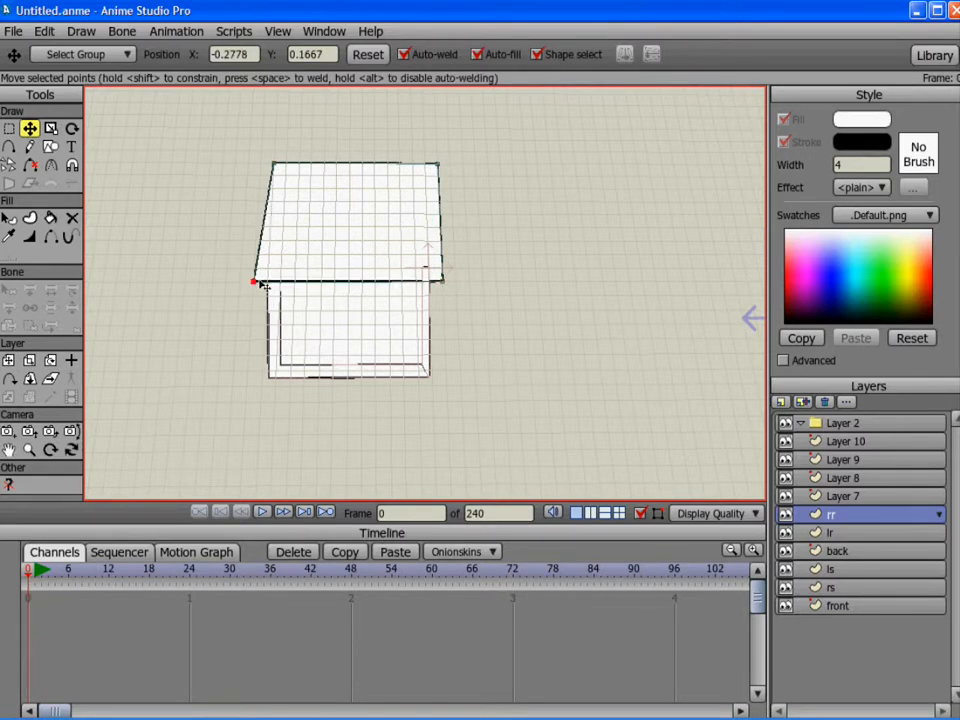
left_click_drag(255, 282, 262, 165)
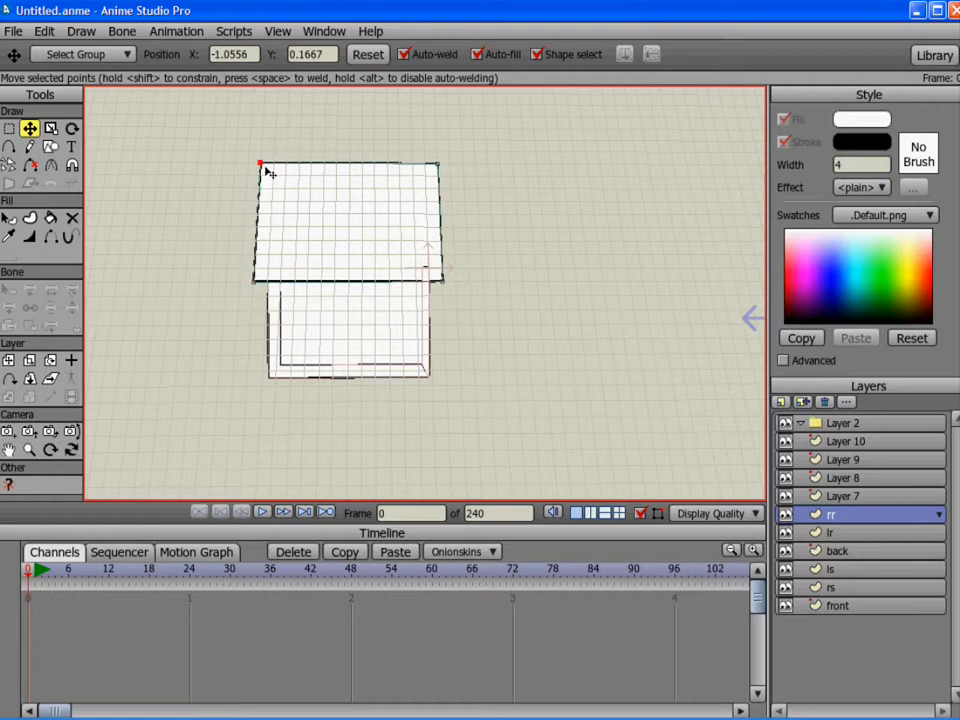